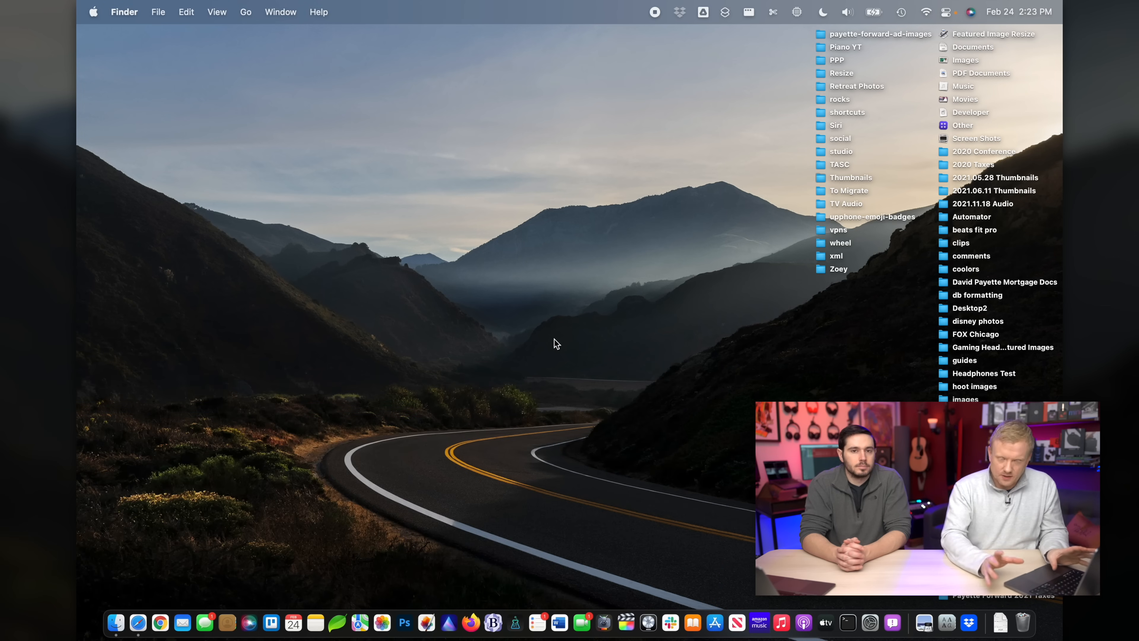
mouse_move(138, 622)
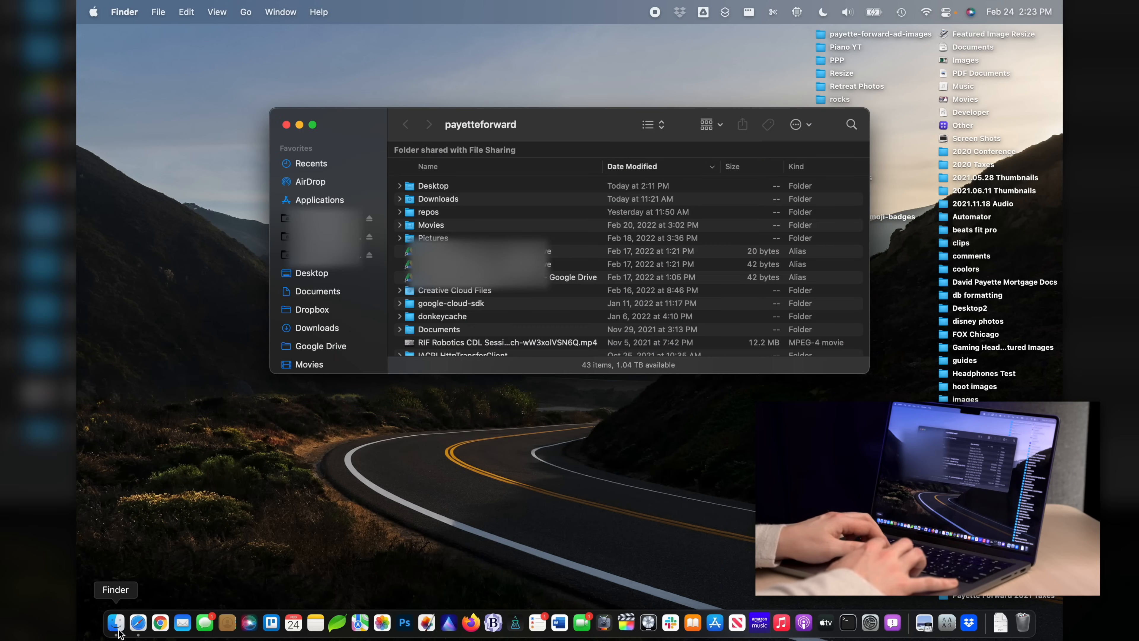
mouse_move(122, 596)
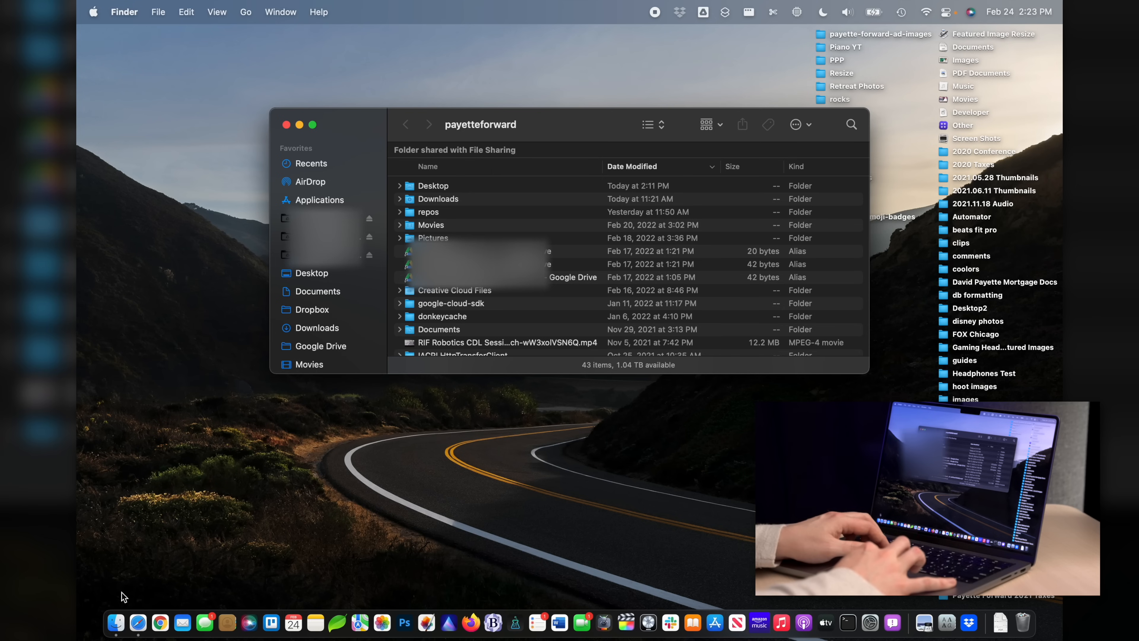
mouse_move(327, 206)
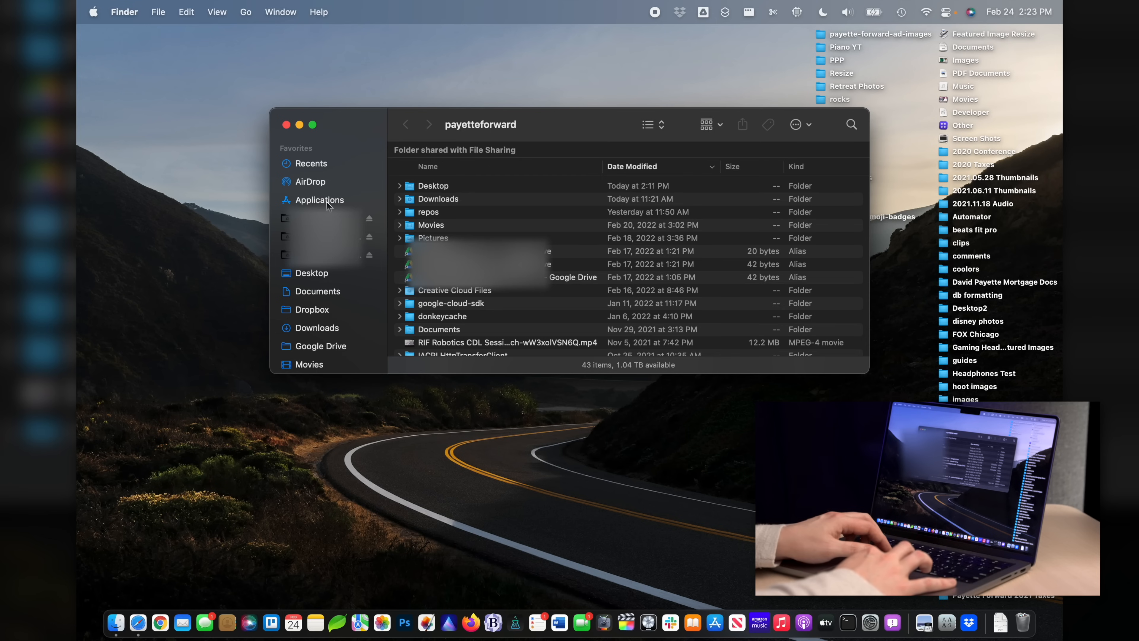
Show the Applications folder contents in a Finder window and scan down the list
left_click(318, 200)
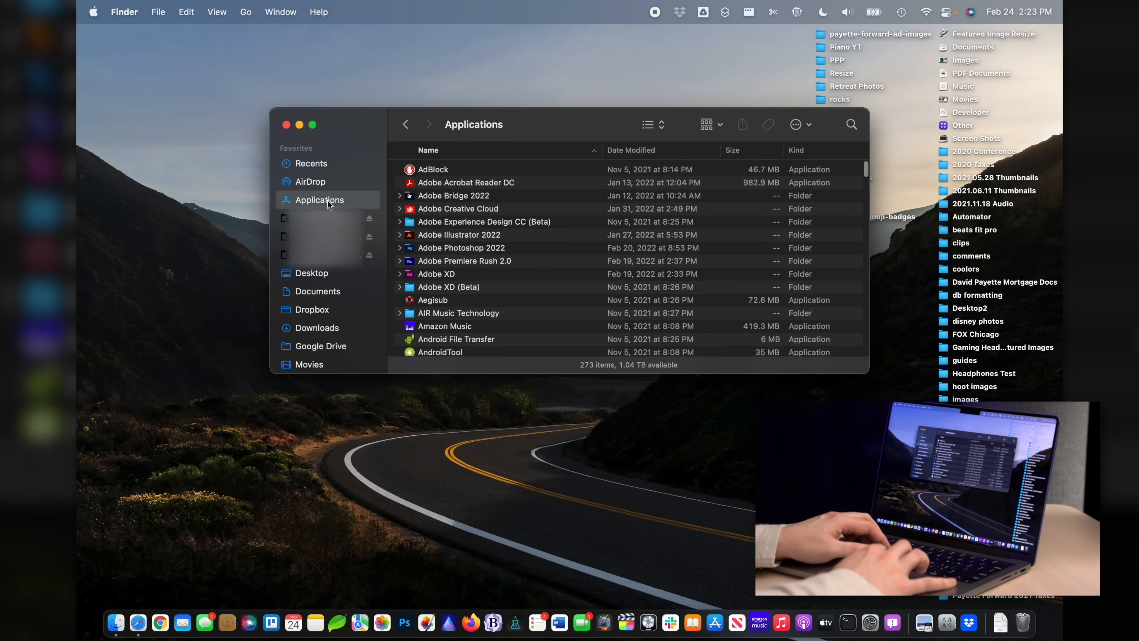
scroll("down", 3)
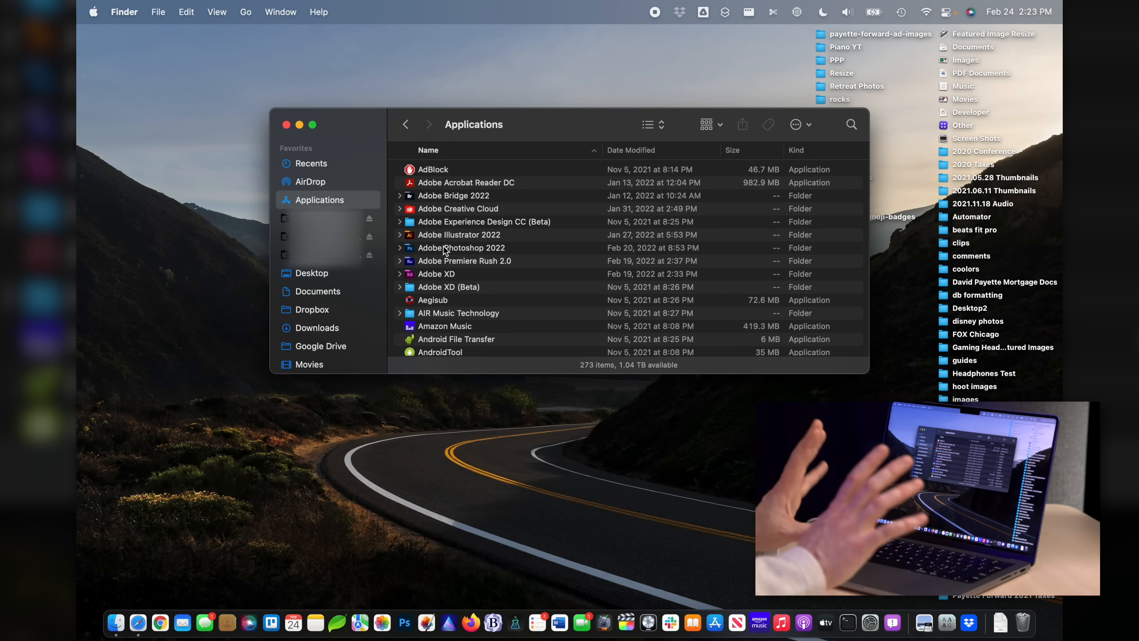
mouse_move(101, 571)
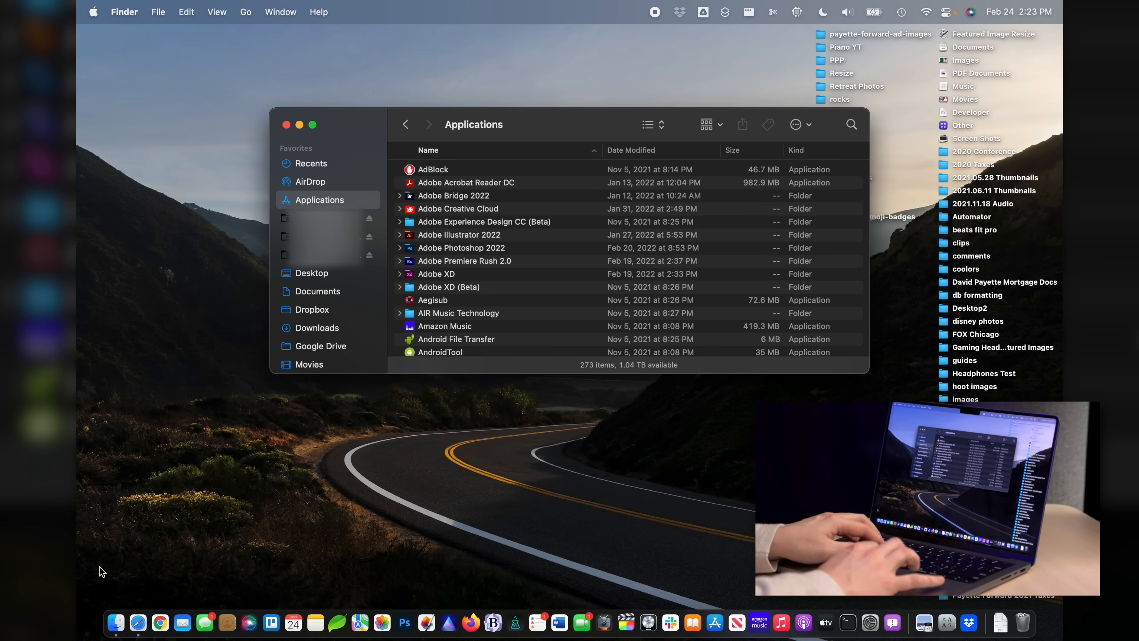
mouse_move(137, 622)
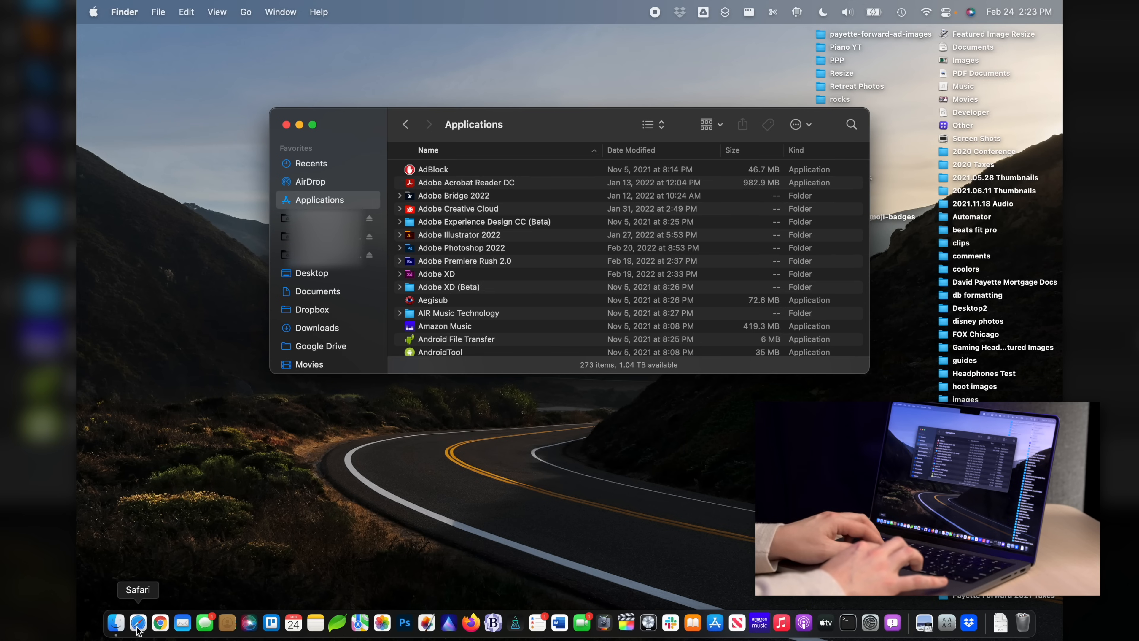
In a new Safari tab, run a web search for "how to uninstall MacKeeper"
left_click(115, 622)
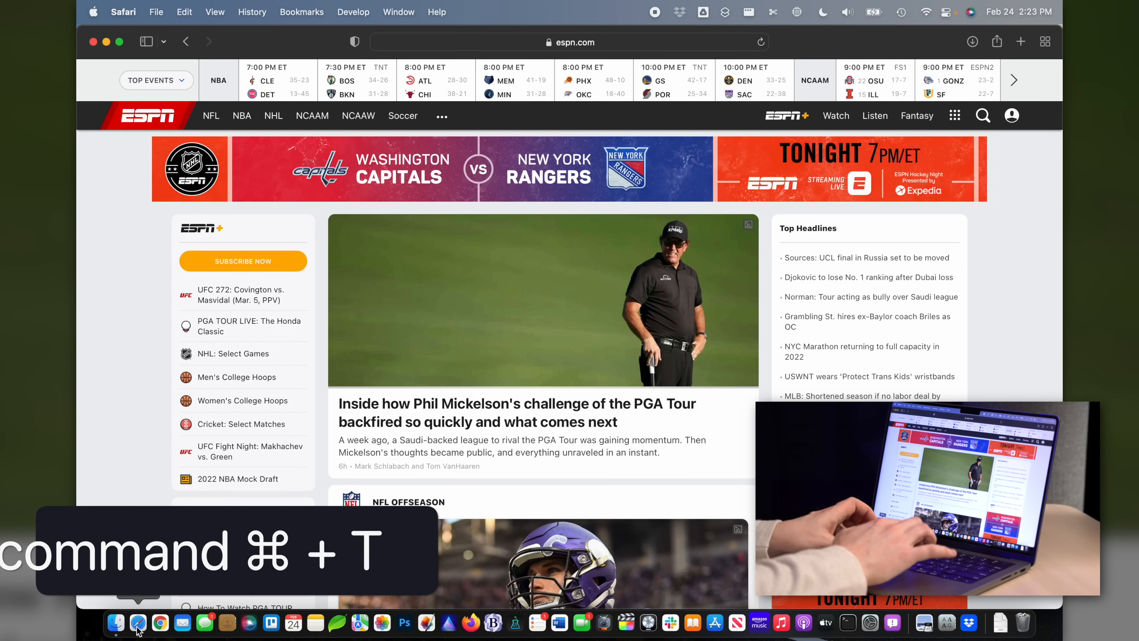
key("cmd+t")
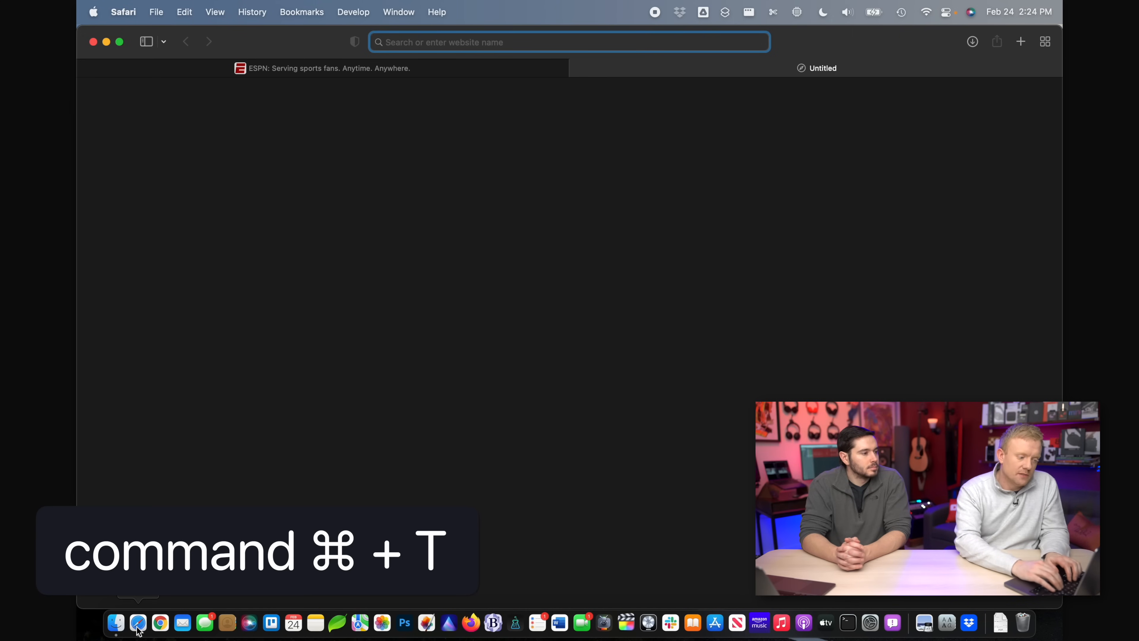
type("how to uninstall mackeeper")
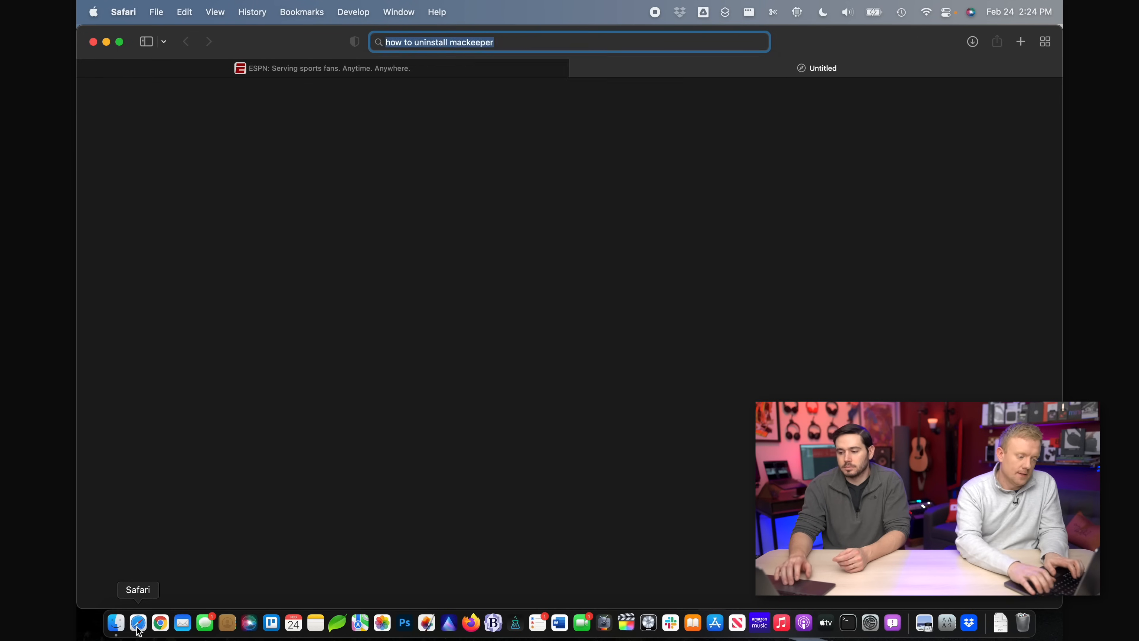
key("enter")
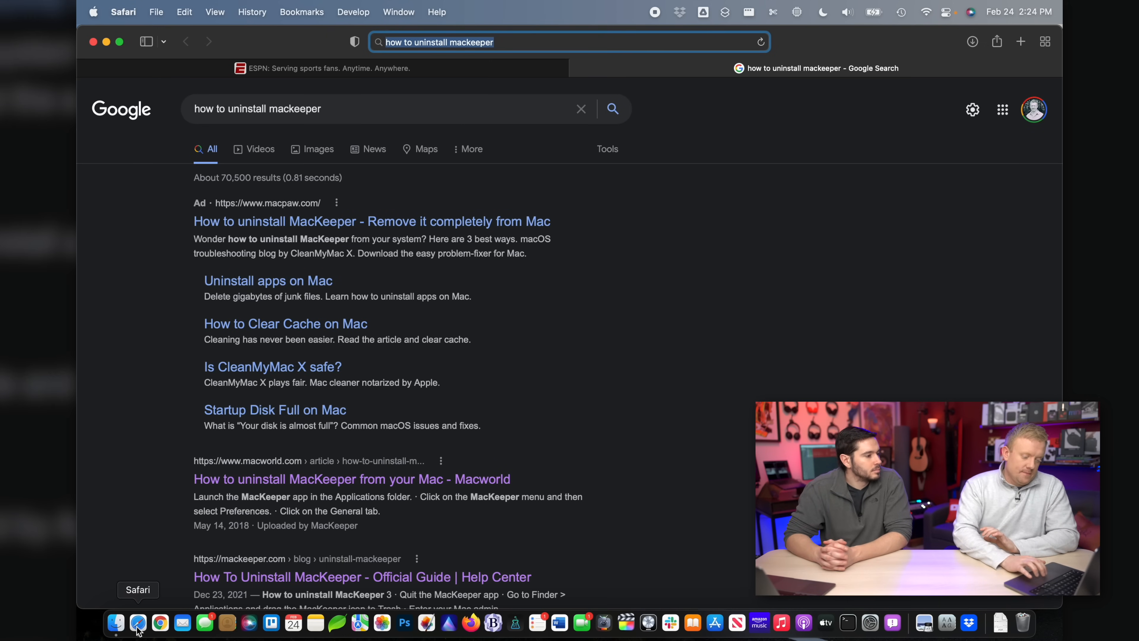
scroll("down", 3)
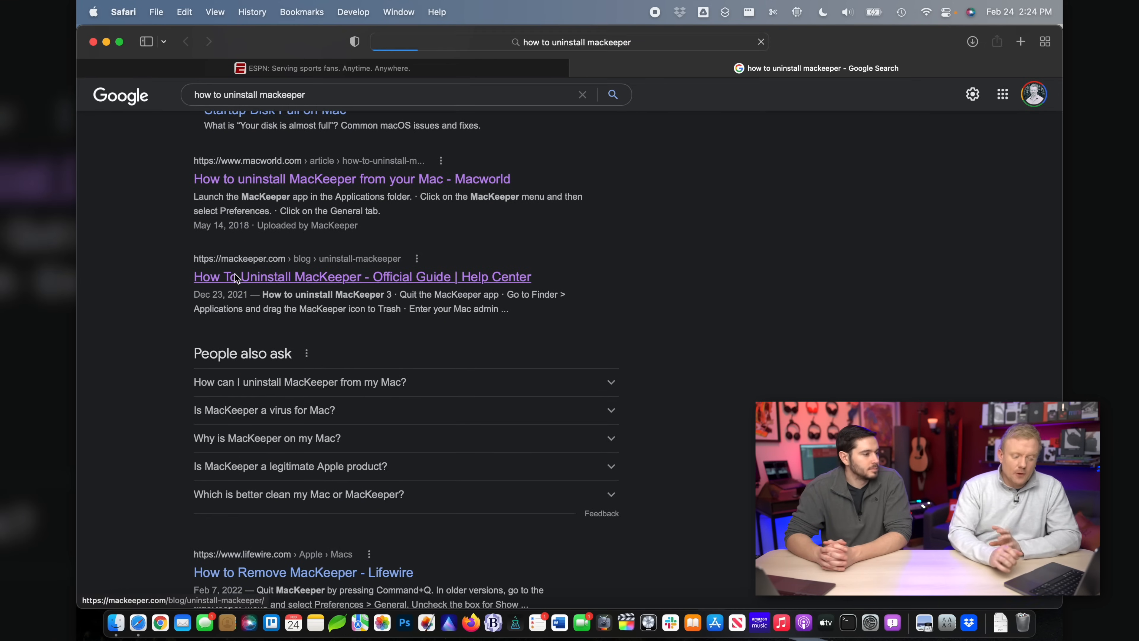
Open the official mackeeper.com uninstall guide and reach its list of leftover Library paths
left_click(362, 278)
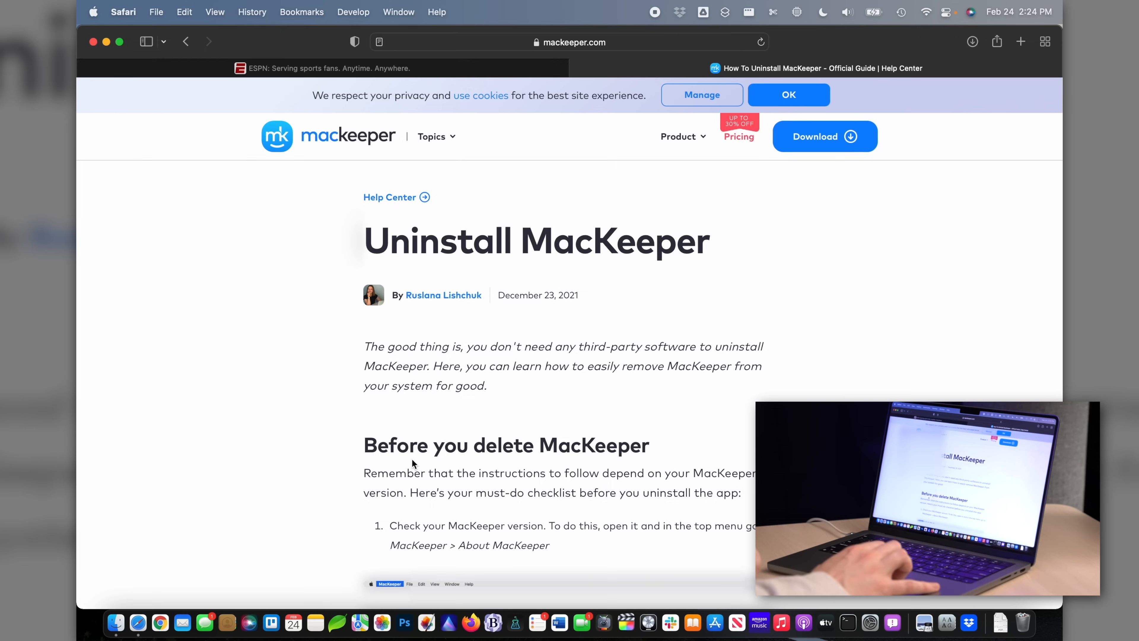
scroll("down", 3)
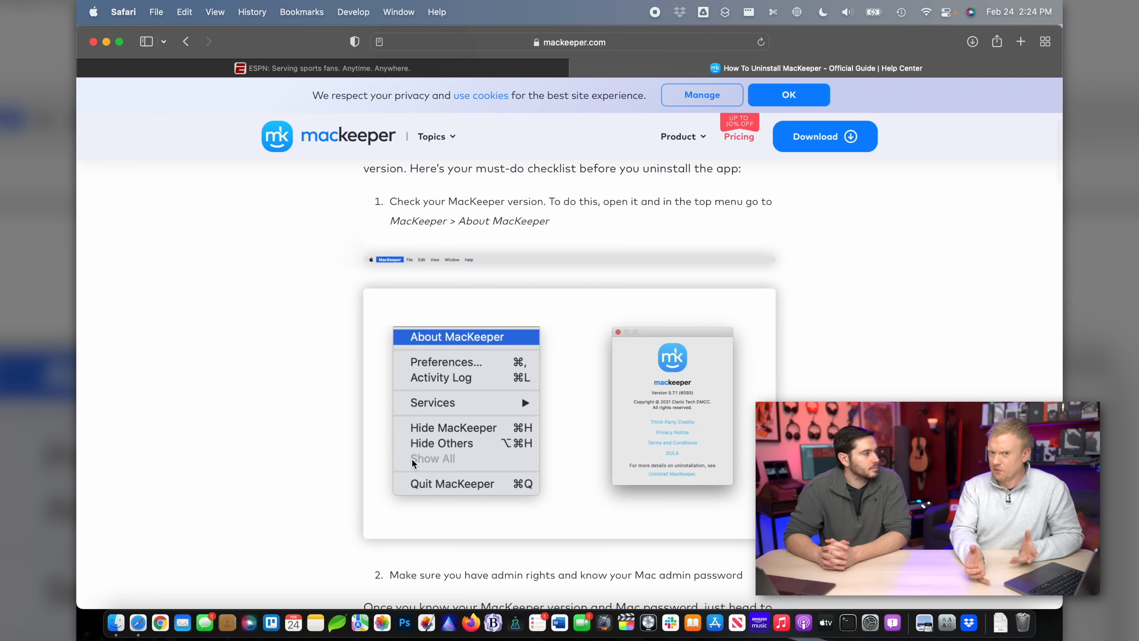
scroll("down", 3)
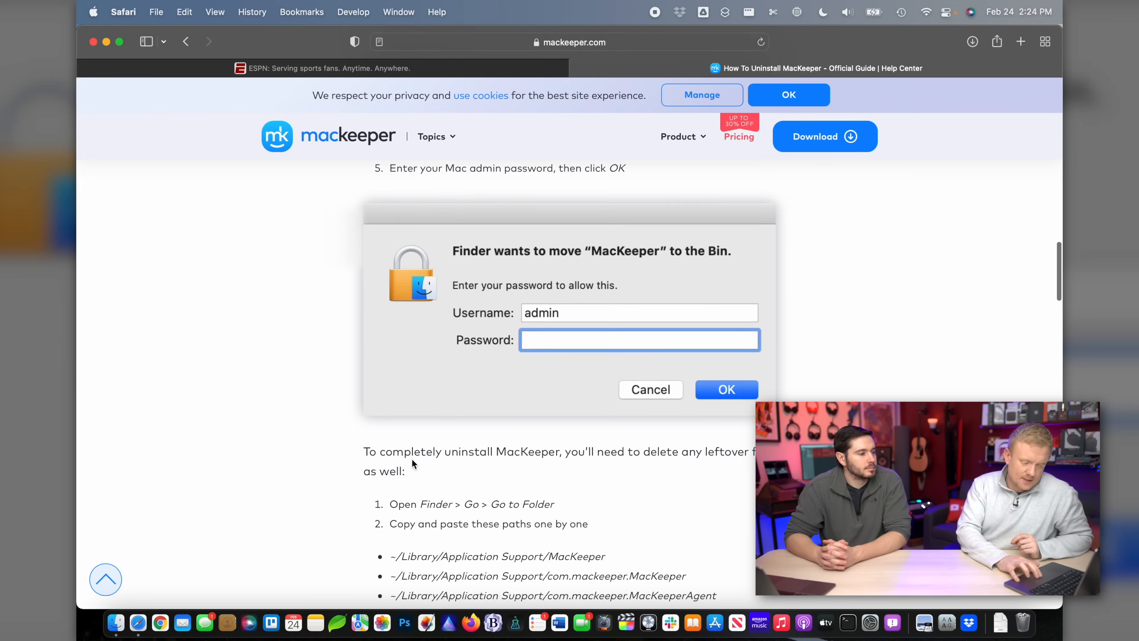
scroll("down", 3)
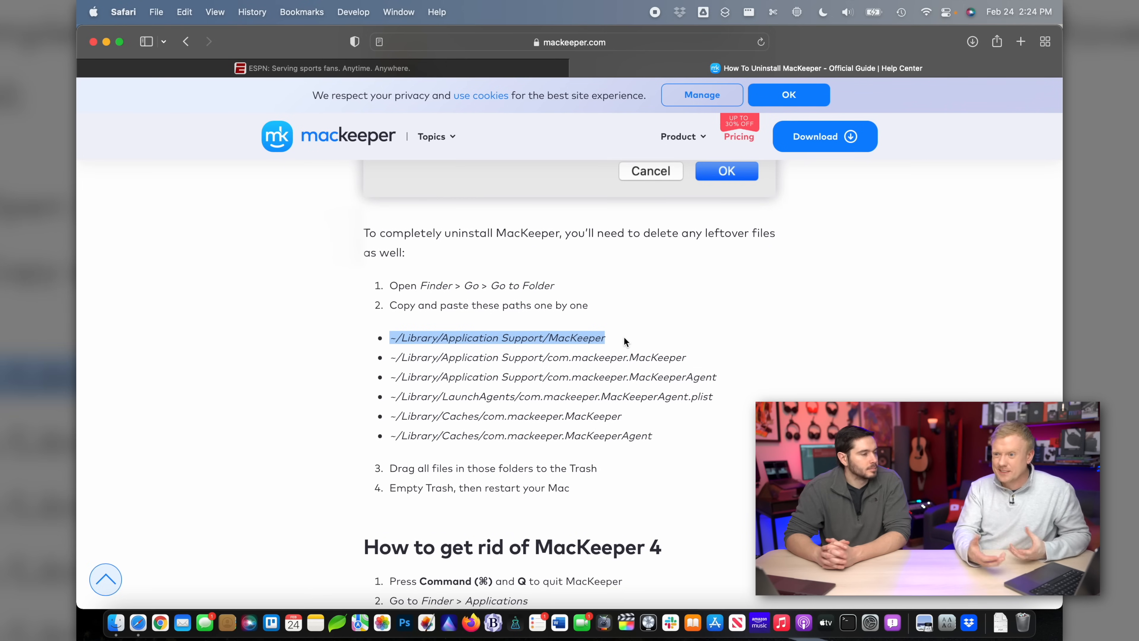
Return to Finder's applications window and search Spotlight for "activity Monitor"
key("cmd+space")
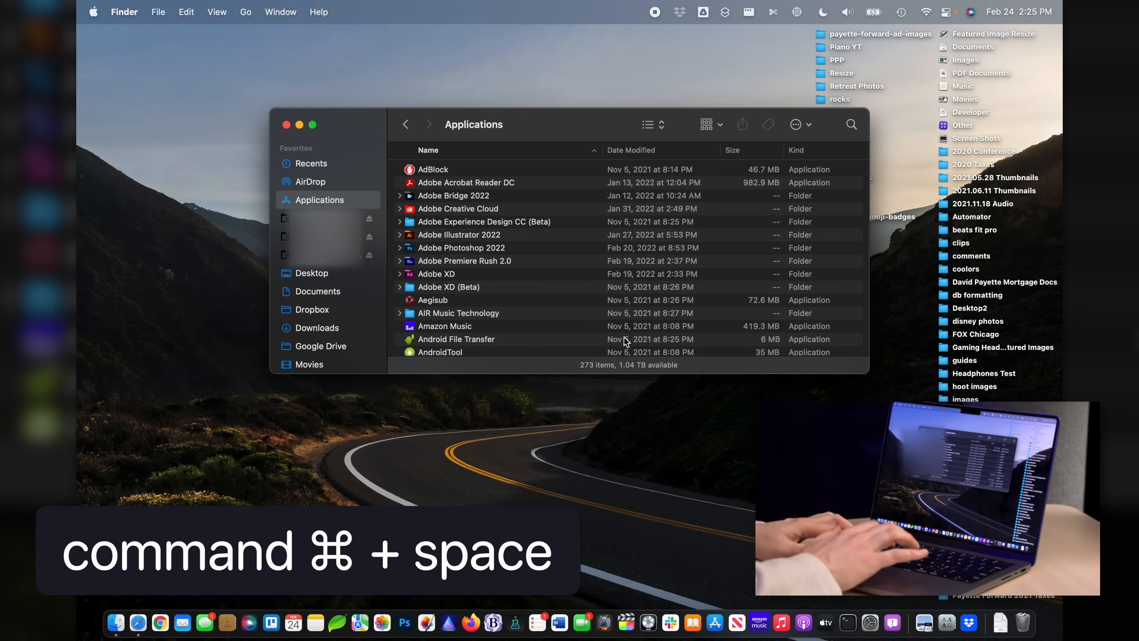
key("cmd+space")
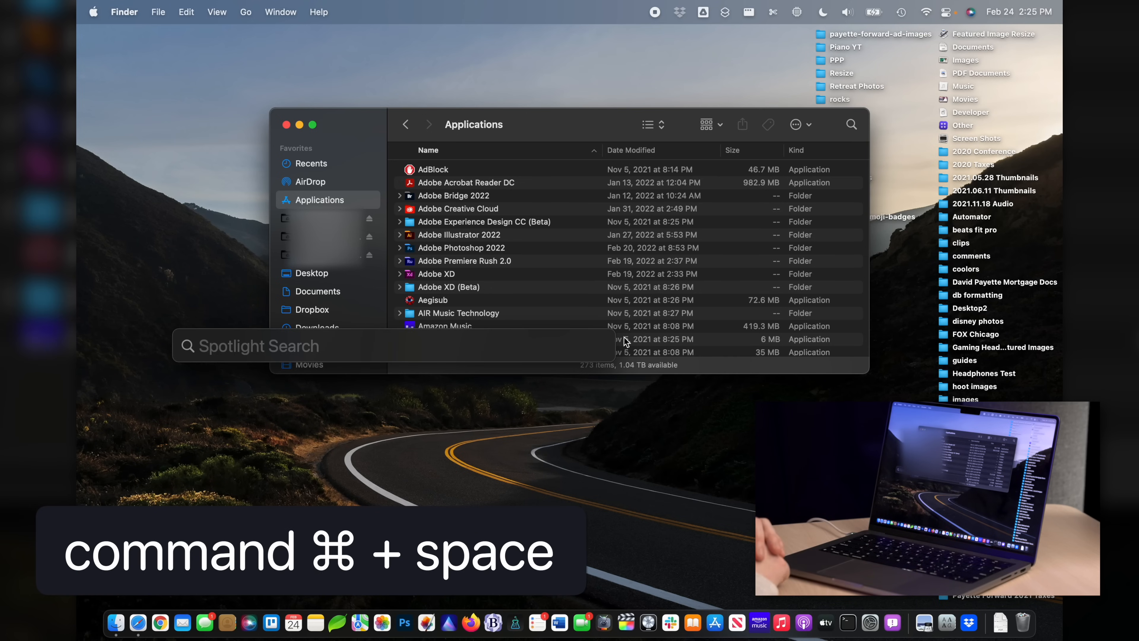
type("activity Monitor")
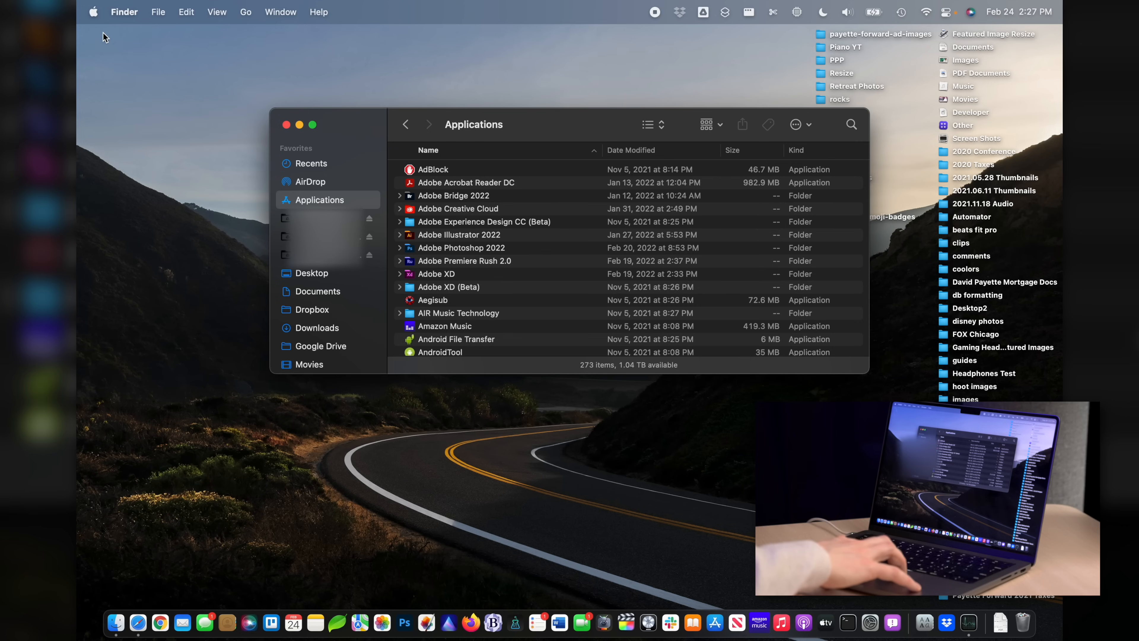
From the Apple menu, show About This Mac's Storage summary: 1.04 TB free of 4 TB
left_click(93, 12)
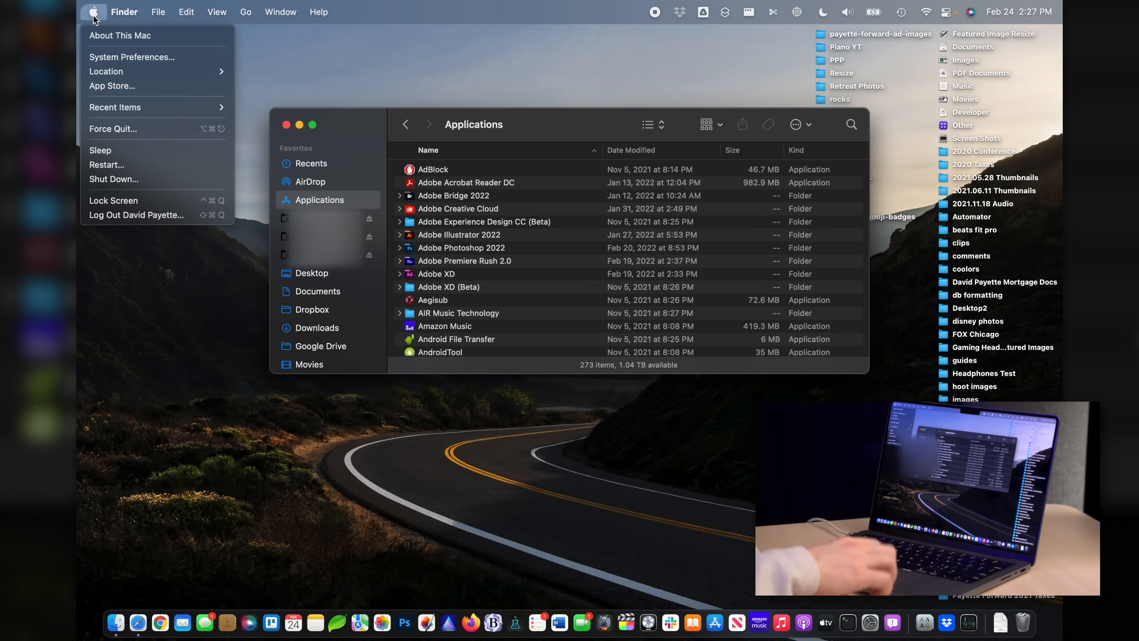
left_click(121, 35)
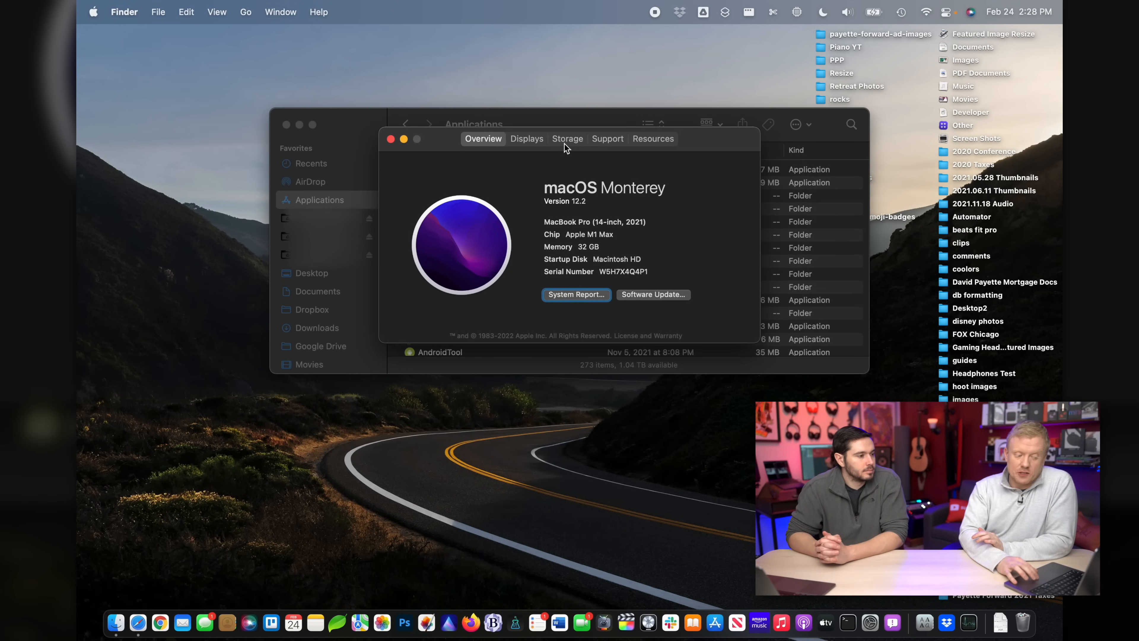
left_click(567, 139)
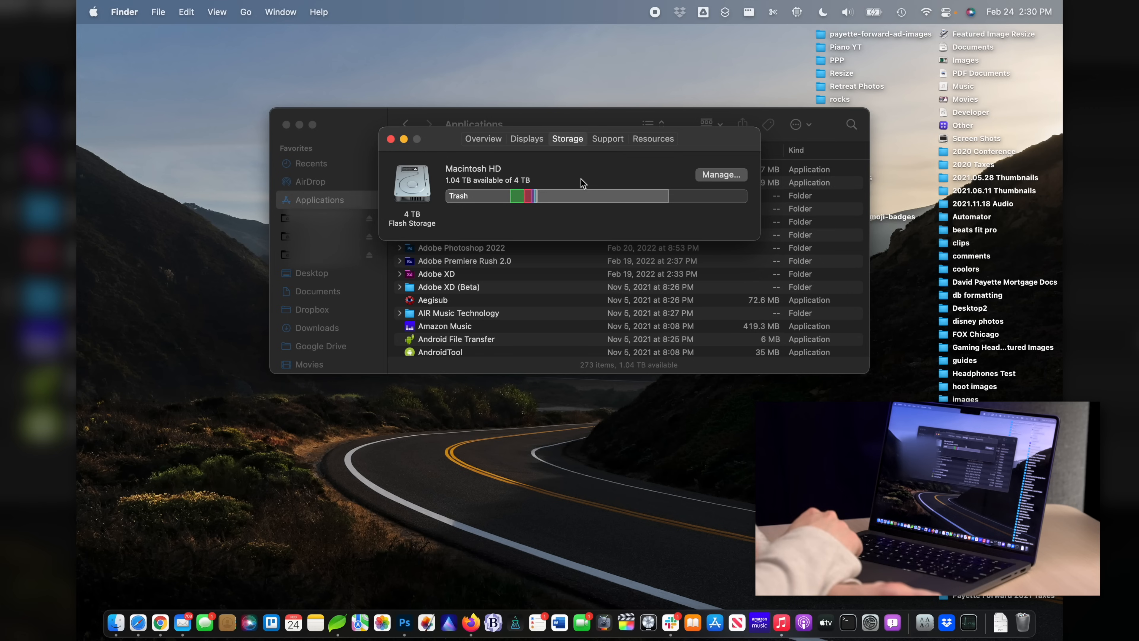
mouse_move(500, 159)
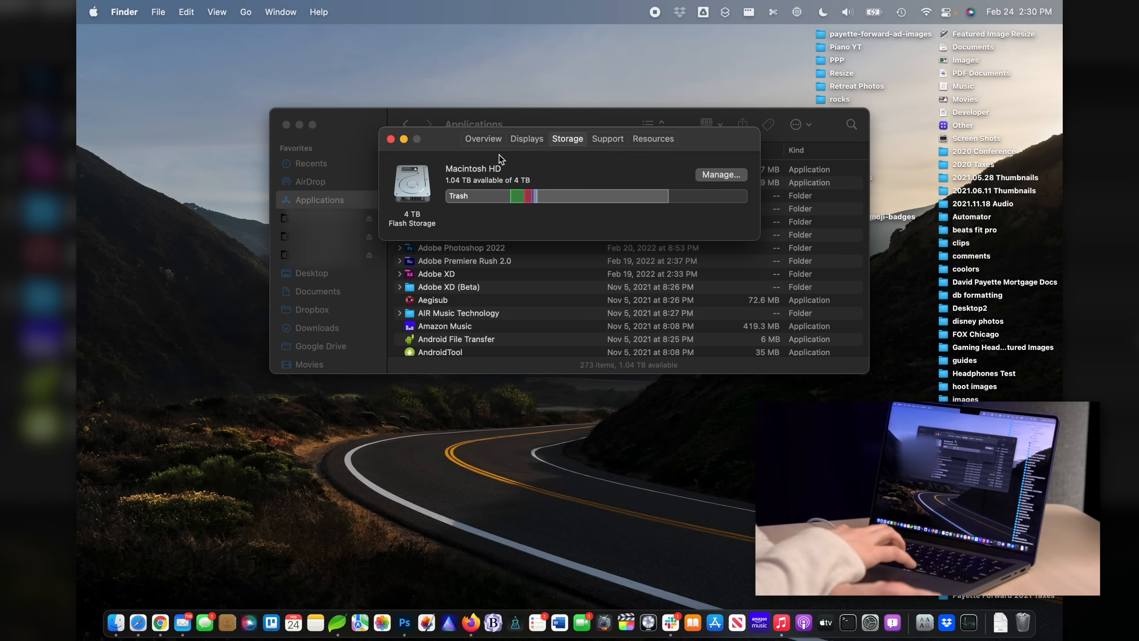
From the Overview, check for software updates, which finds macOS Monterey 12.2.1
left_click(482, 139)
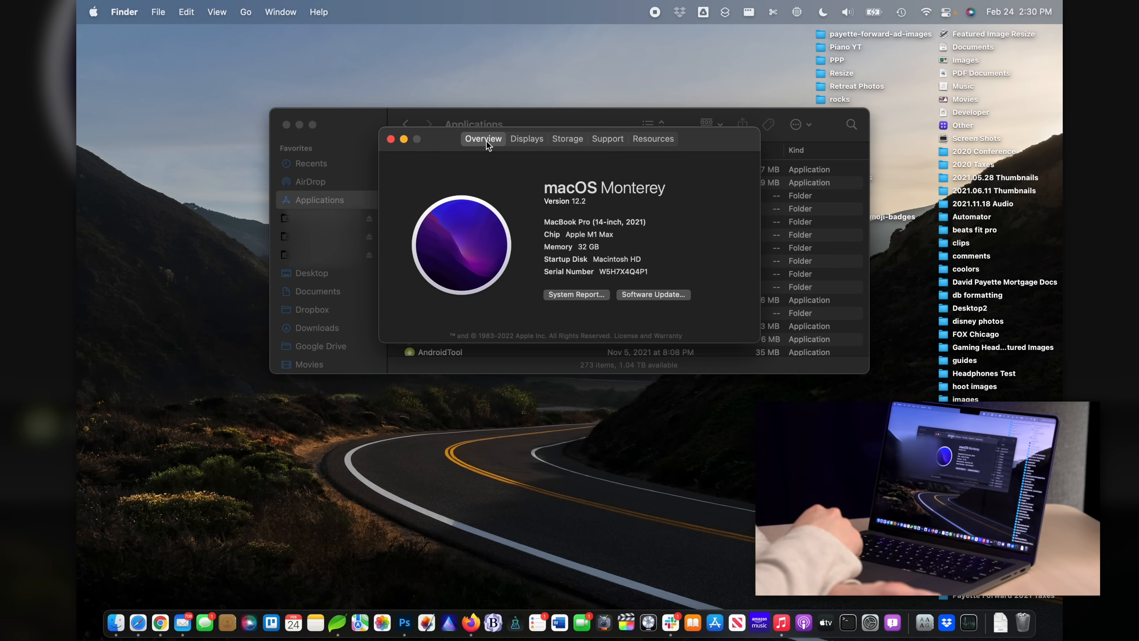
mouse_move(597, 188)
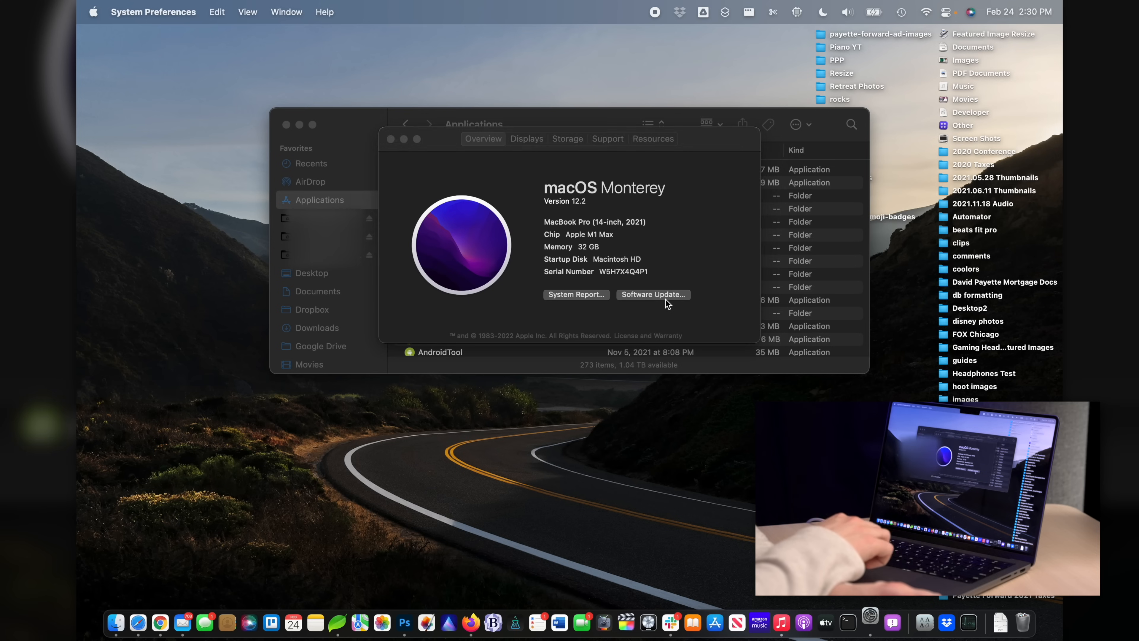
left_click(652, 294)
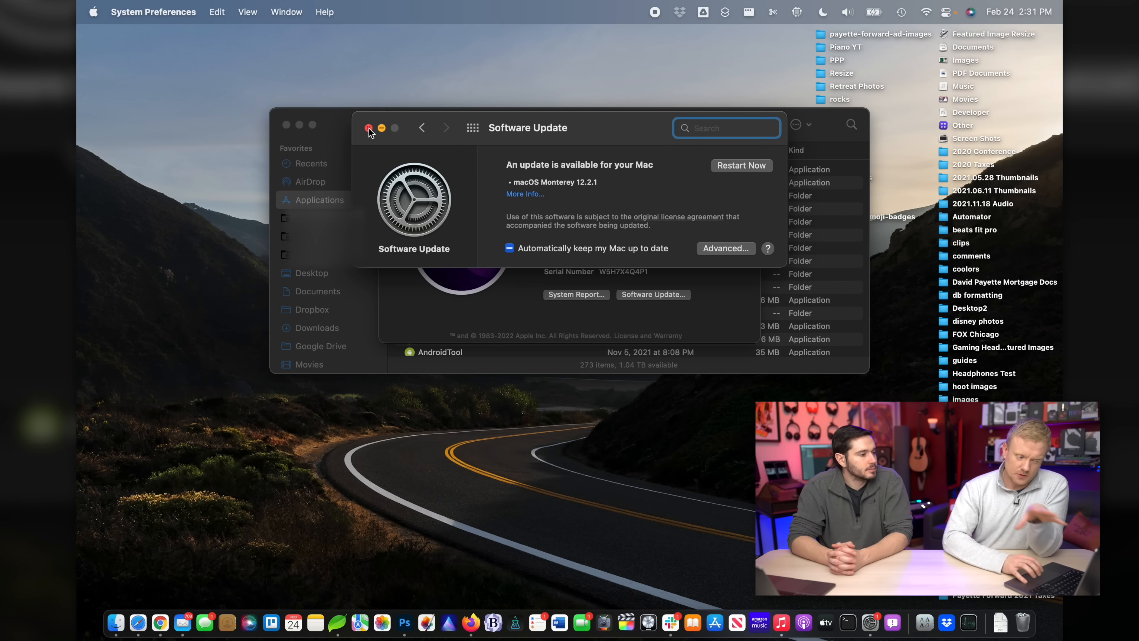
Dismiss the Software Update window, leaving the Applications folder showing
left_click(368, 129)
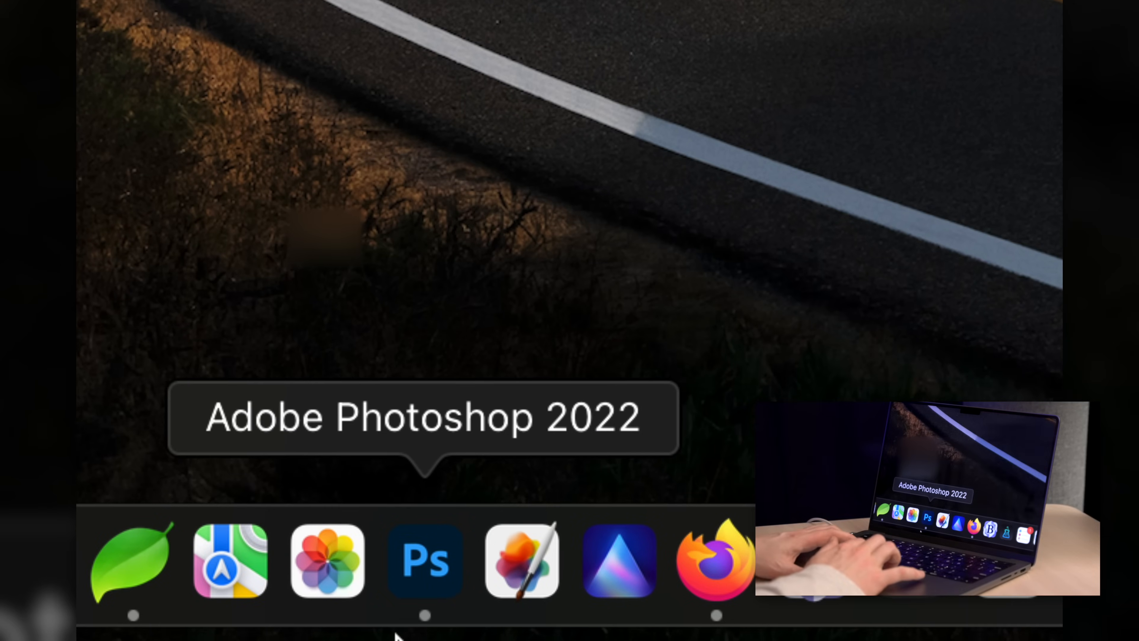
mouse_move(715, 563)
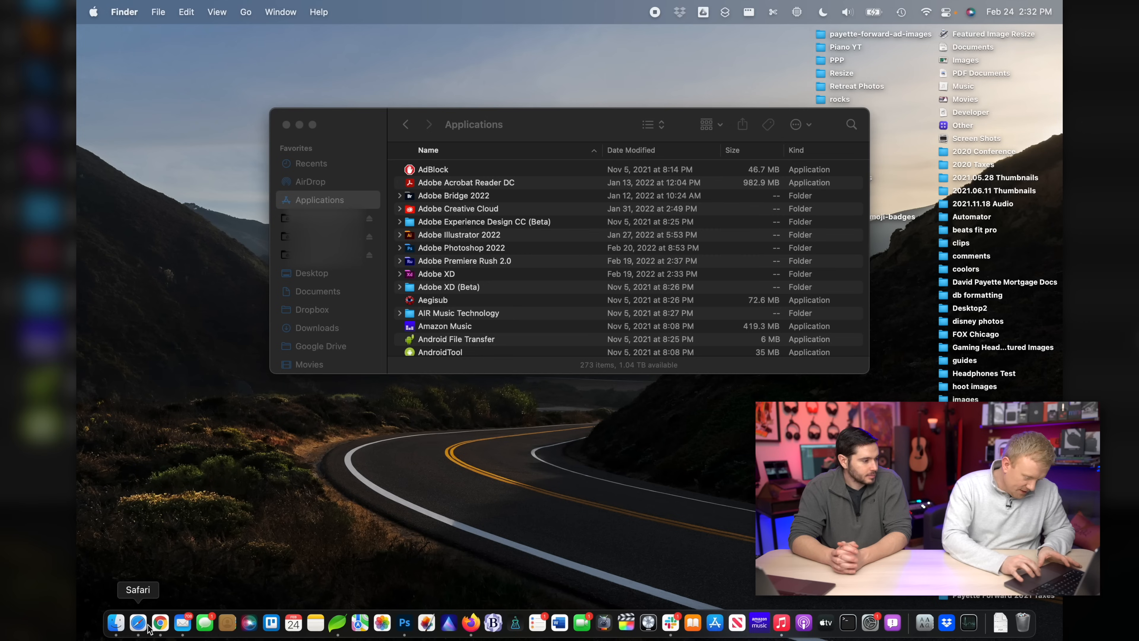
mouse_move(690, 622)
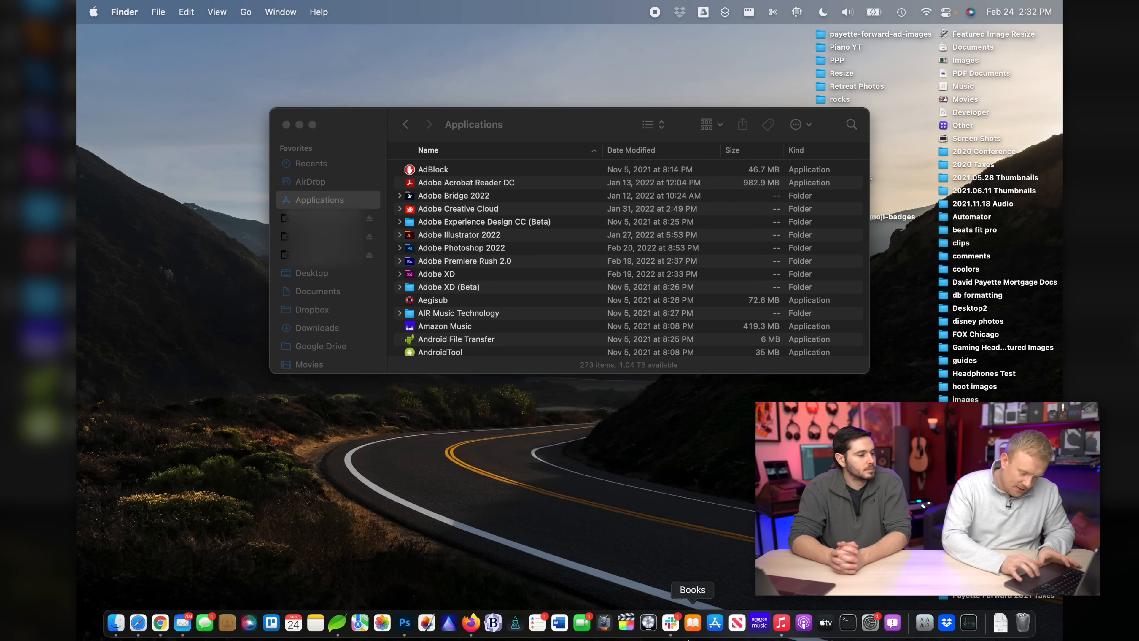
mouse_move(139, 623)
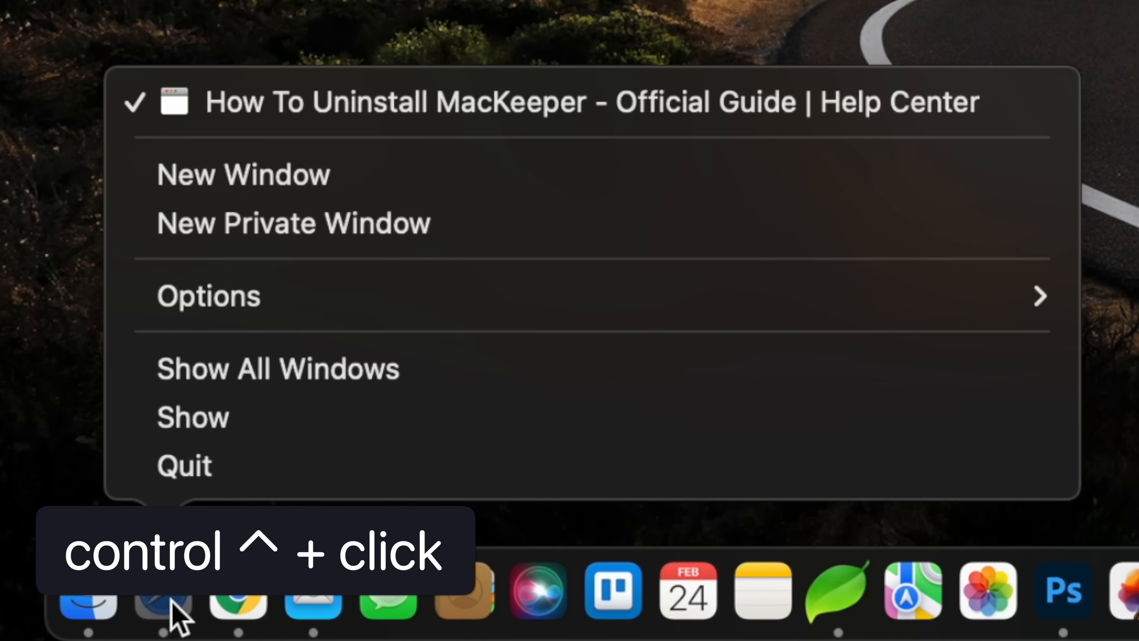
mouse_move(216, 618)
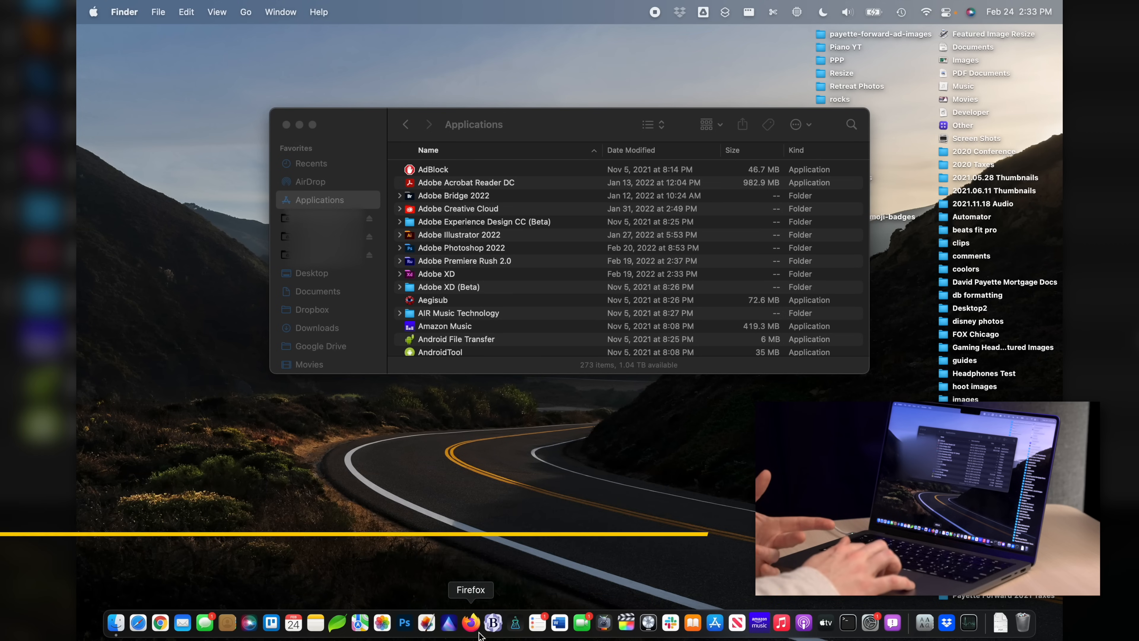
left_click(471, 623)
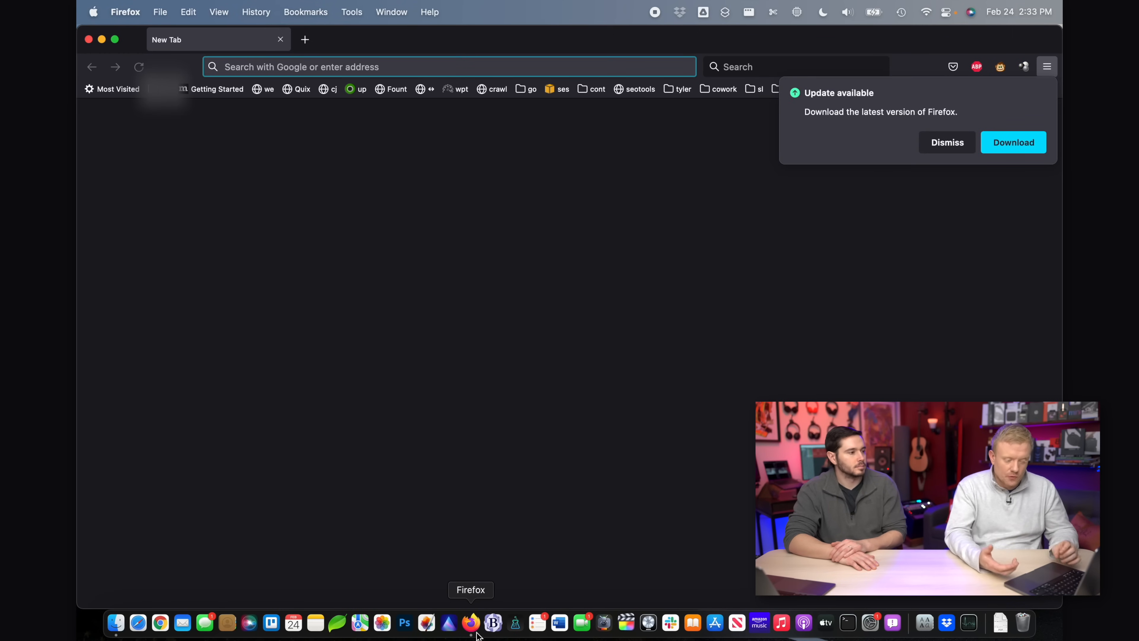
key("cmd+q")
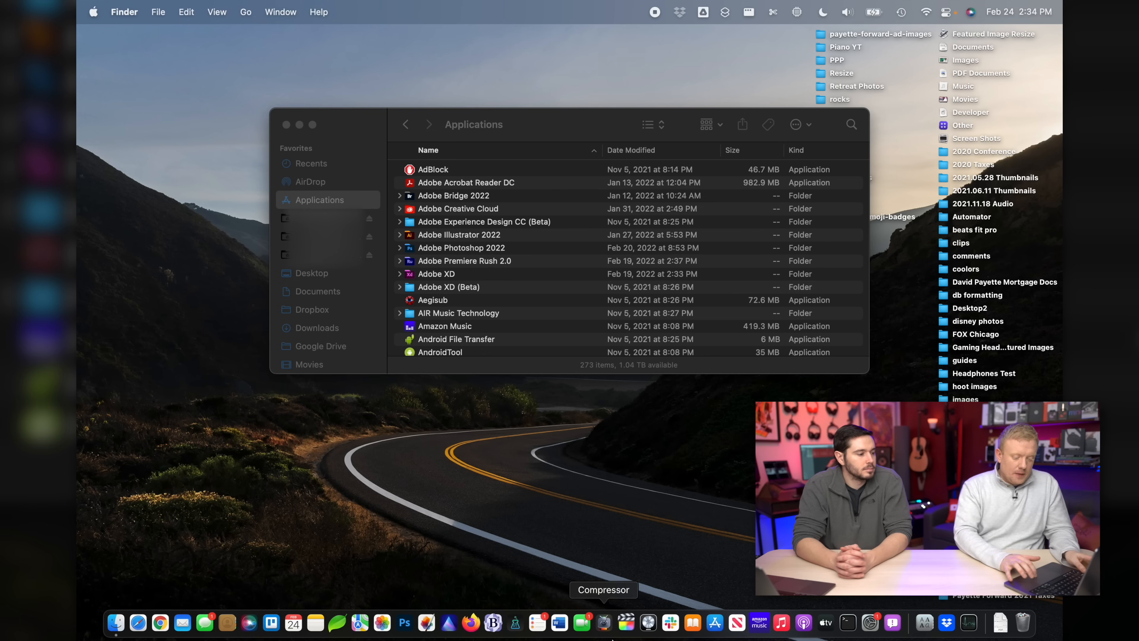
mouse_move(715, 621)
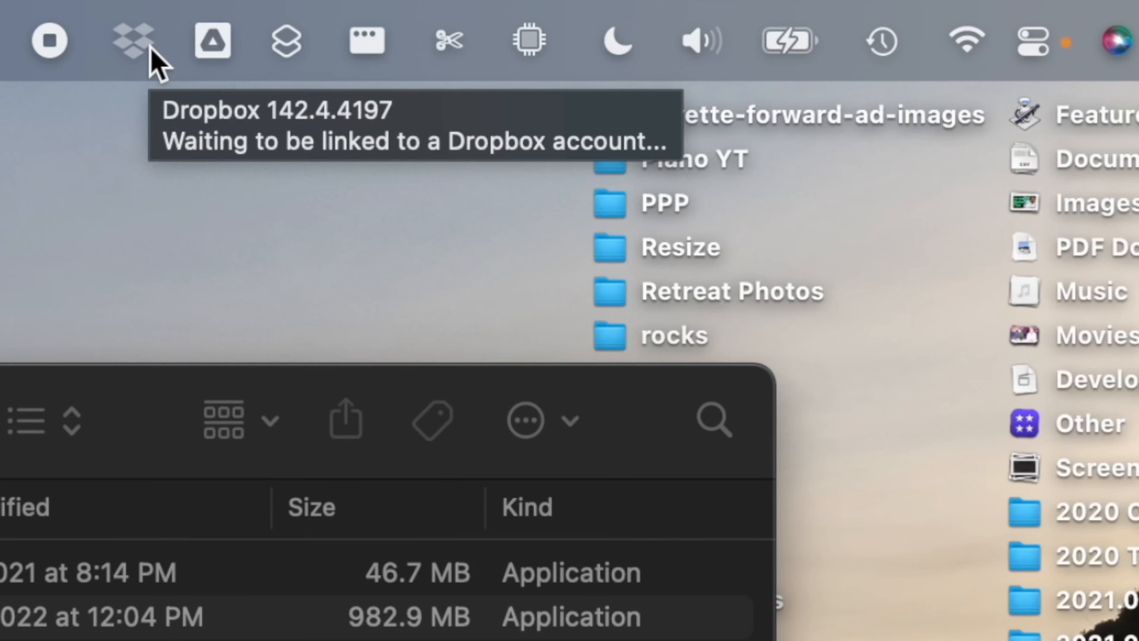
mouse_move(890, 44)
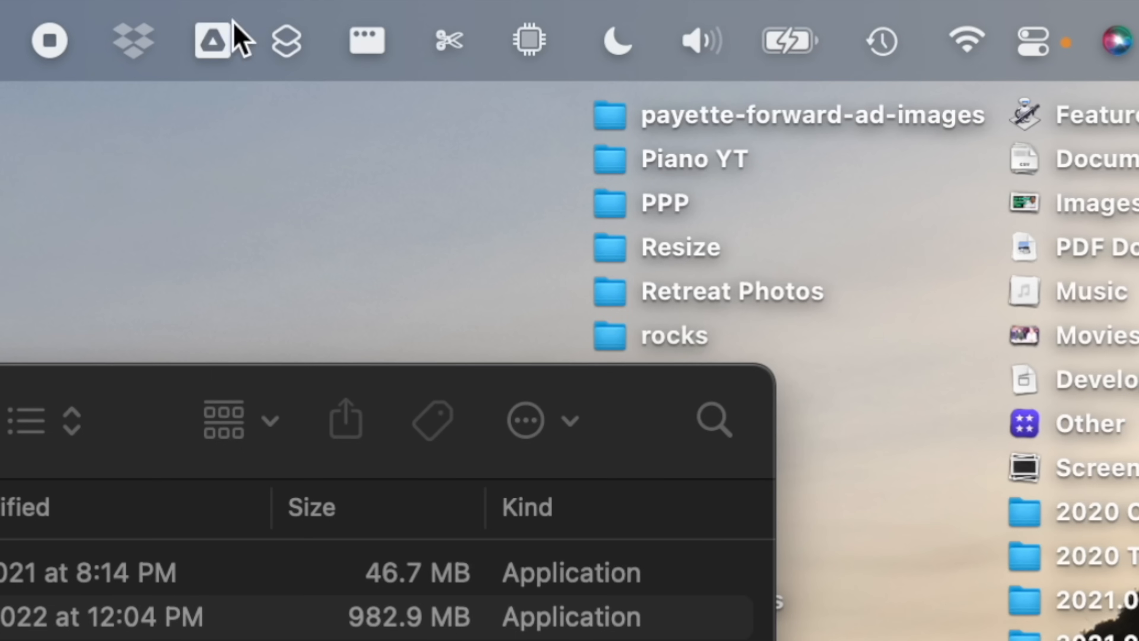
mouse_move(138, 62)
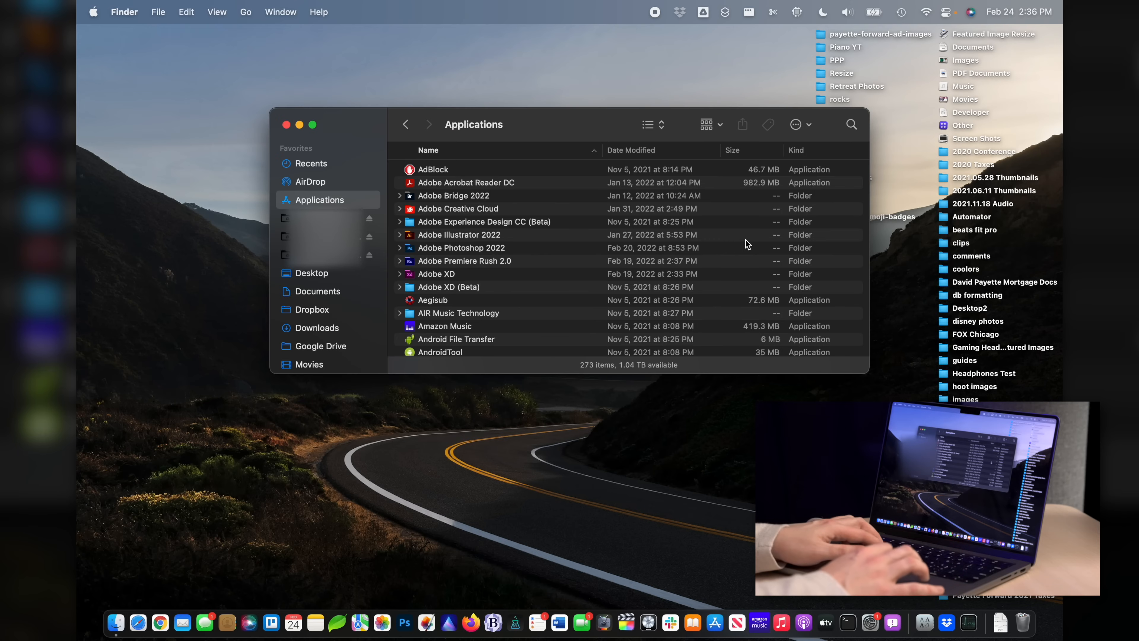
In Dropbox preferences, turn off Start Dropbox on system startup
left_click(679, 12)
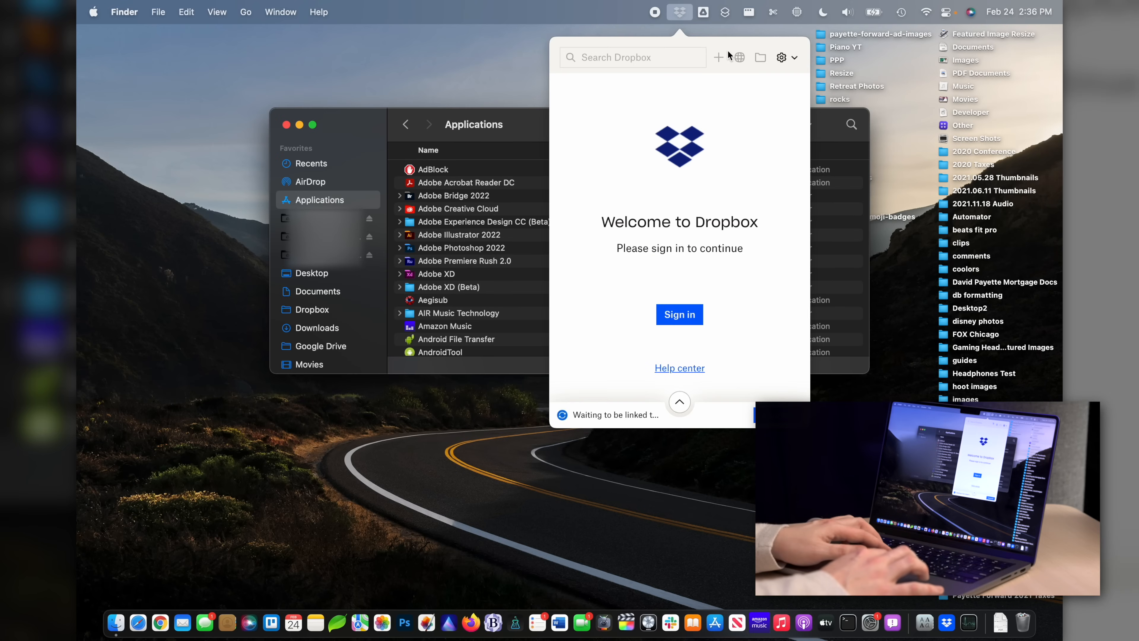
left_click(781, 58)
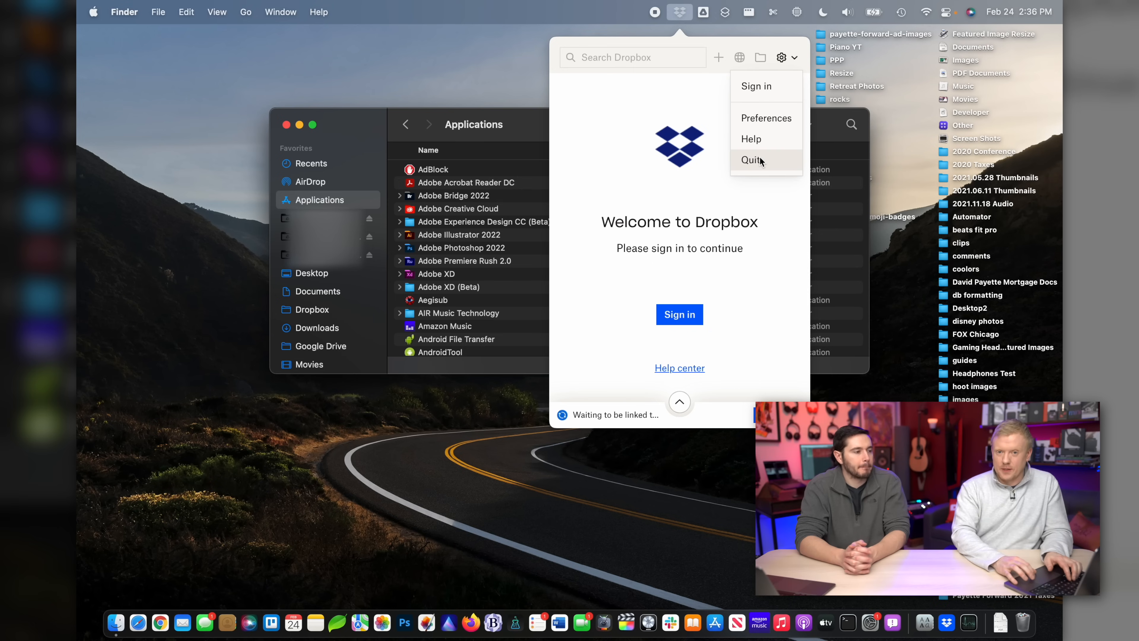
mouse_move(751, 139)
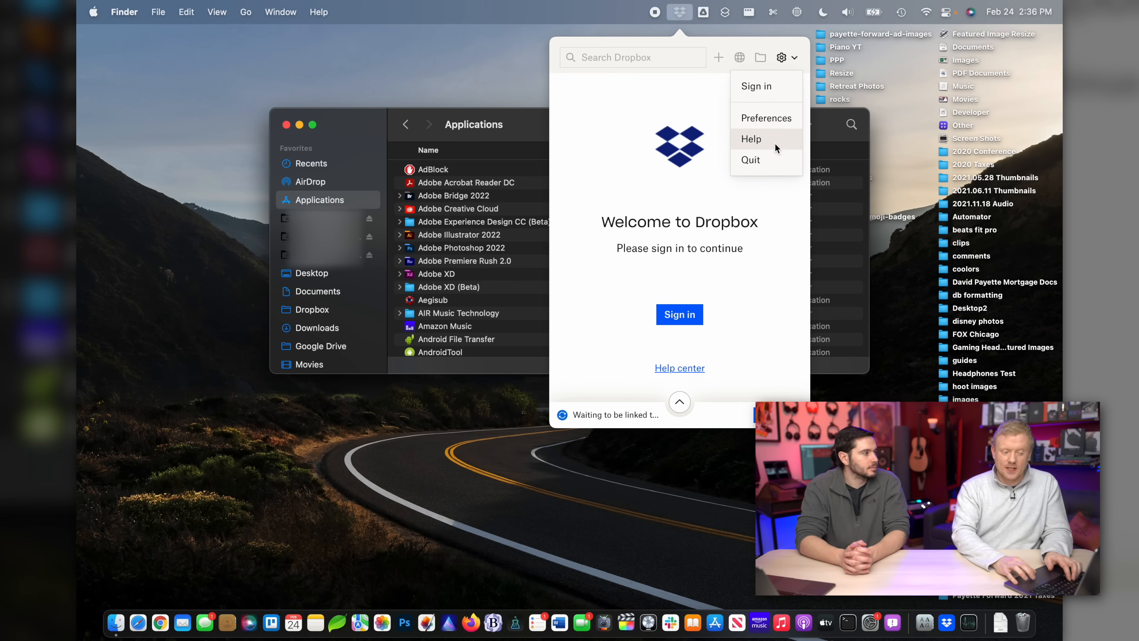
left_click(764, 117)
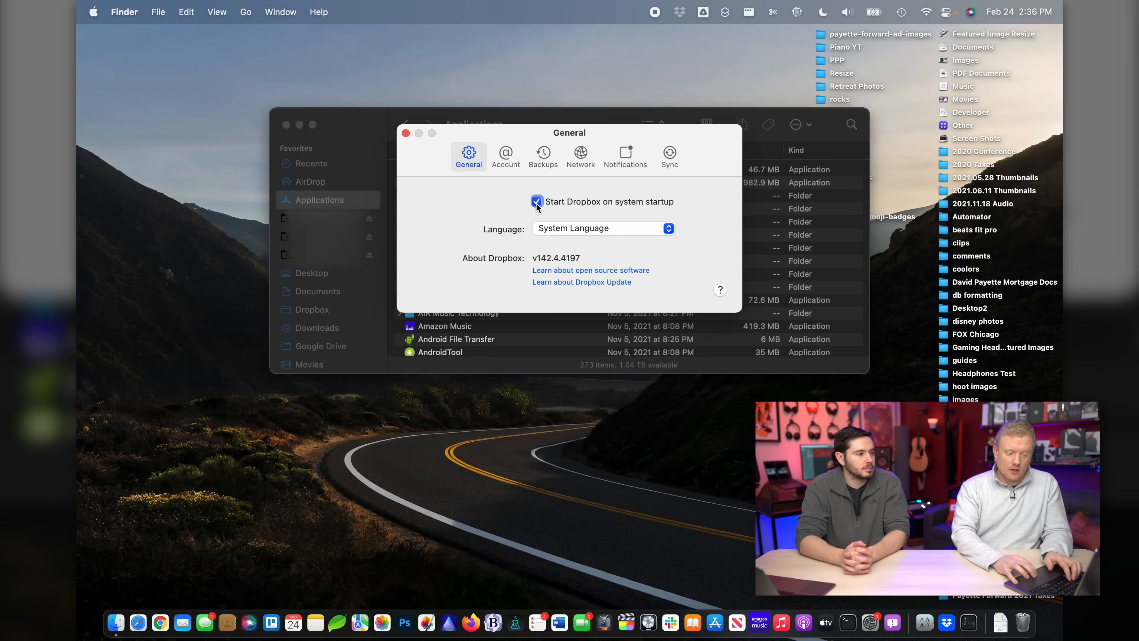
left_click(537, 201)
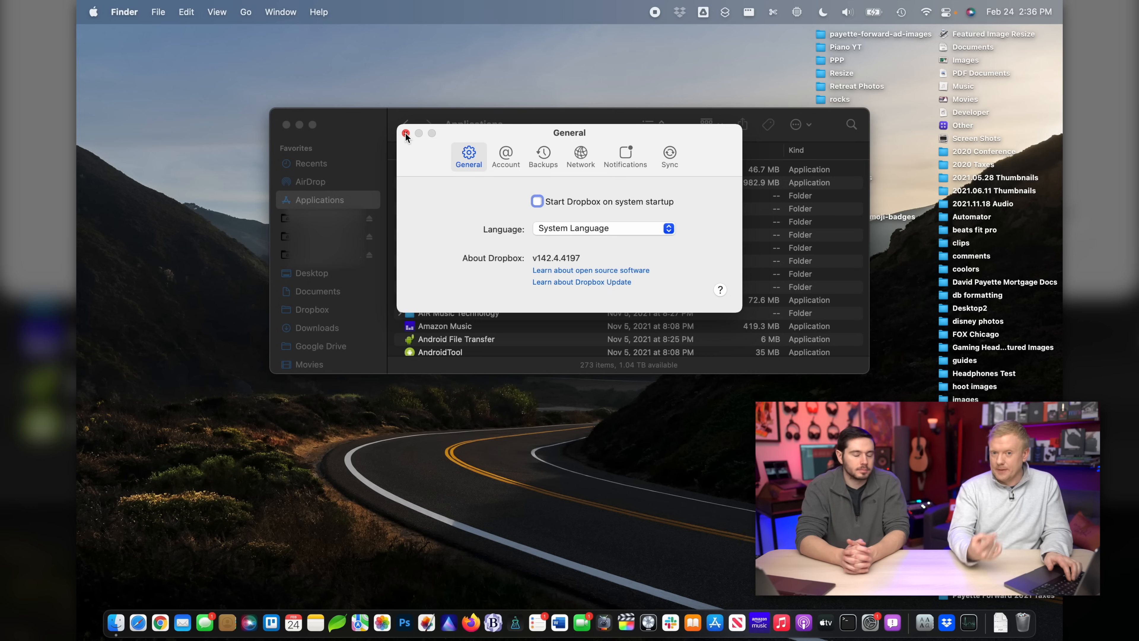
left_click(407, 134)
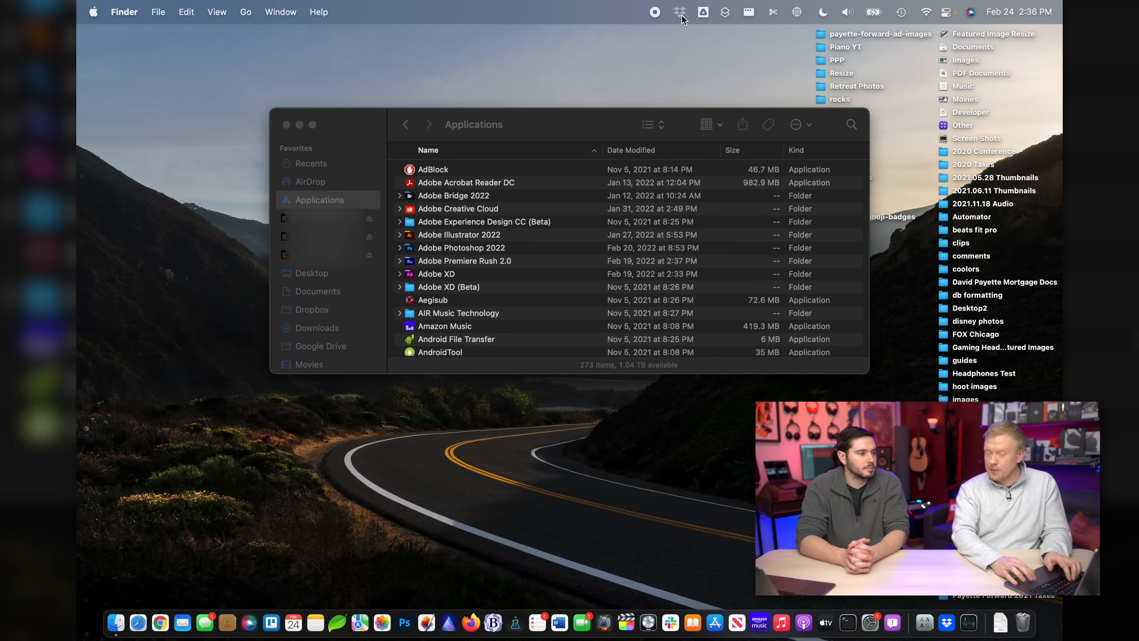
Quit Dropbox from its menu-bar panel's settings menu
left_click(679, 12)
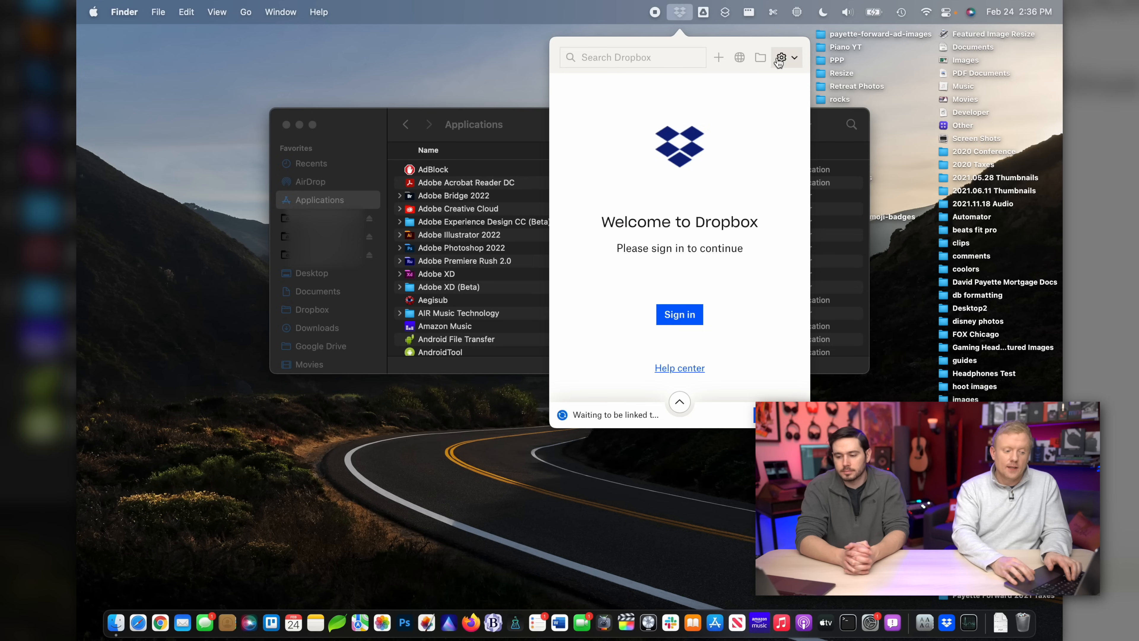
left_click(781, 58)
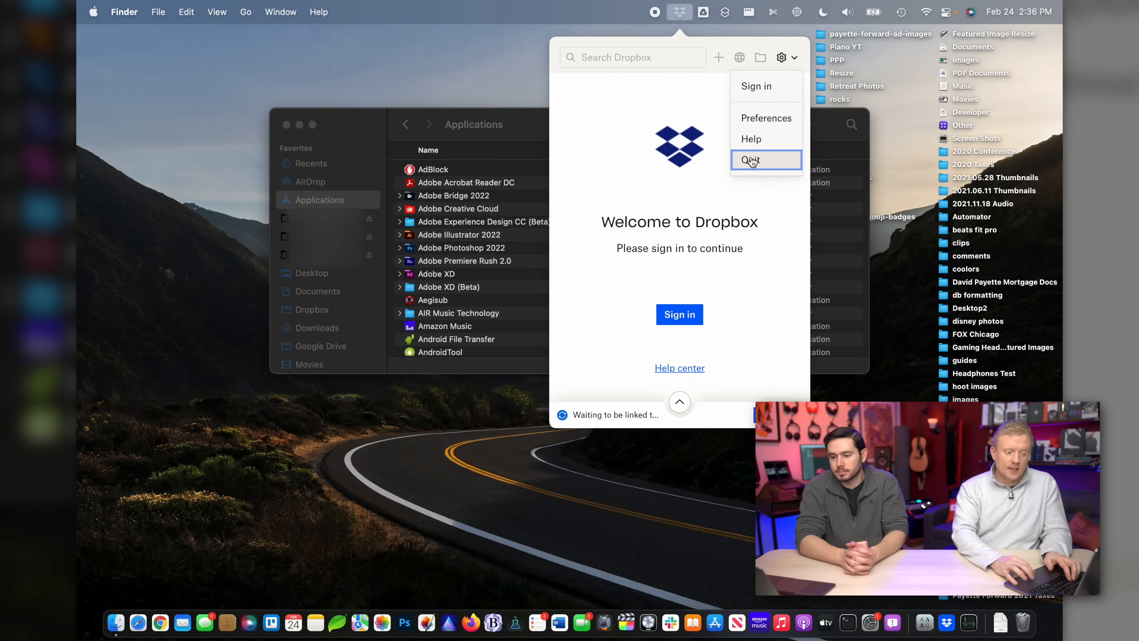
left_click(679, 12)
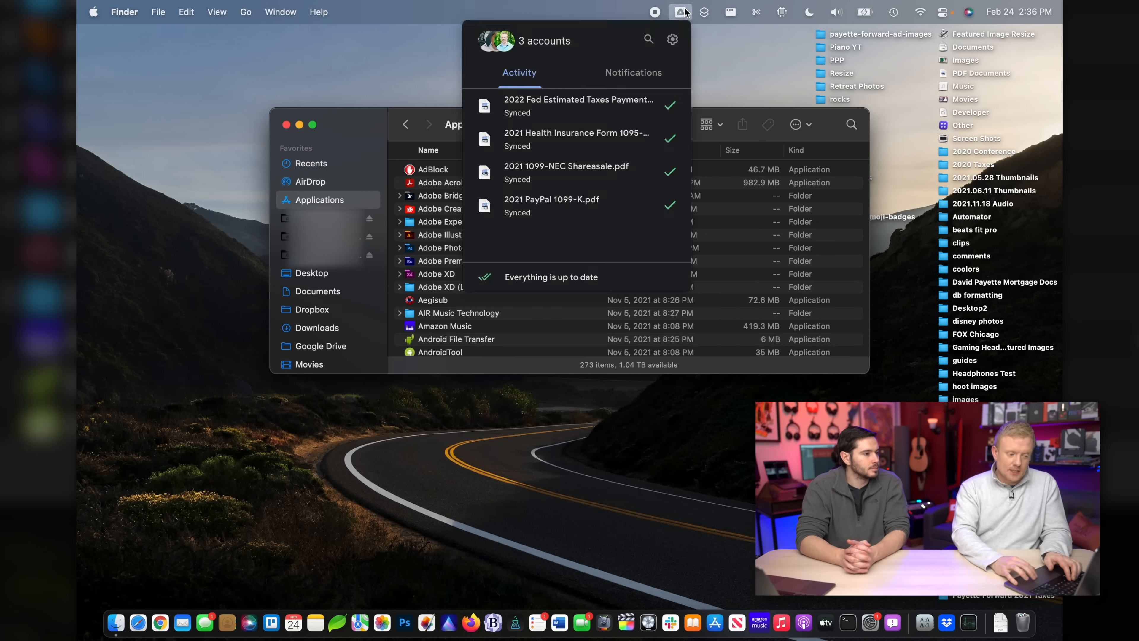
Quit Google Drive from its menu-bar status panel
left_click(679, 12)
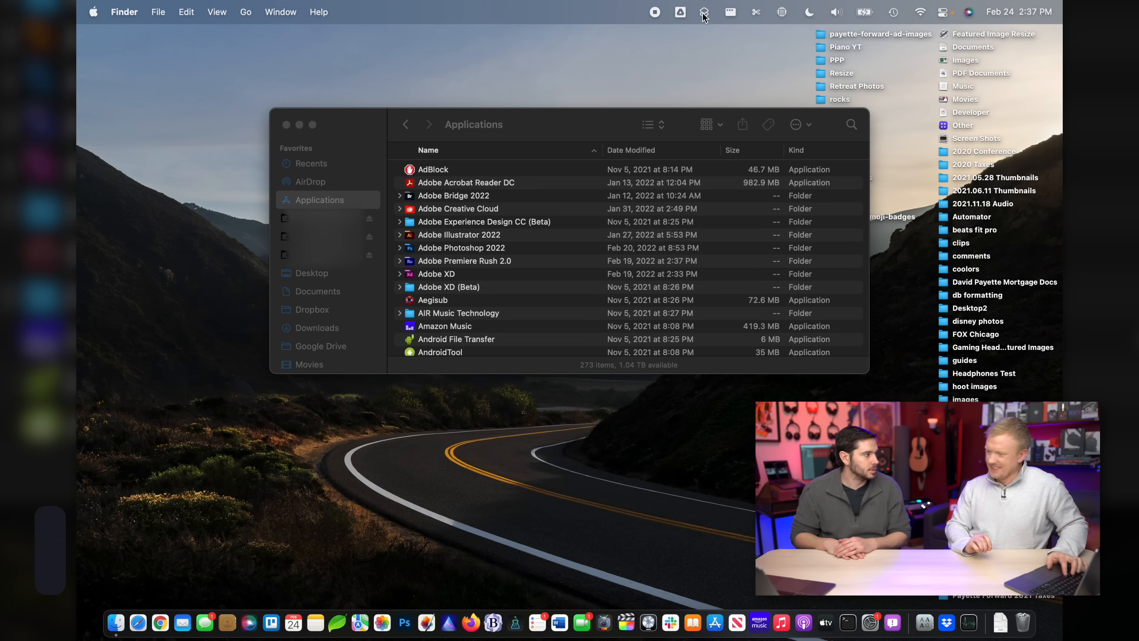
Launch System Preferences and go to Users & Groups for the current admin account
key("cmd+space")
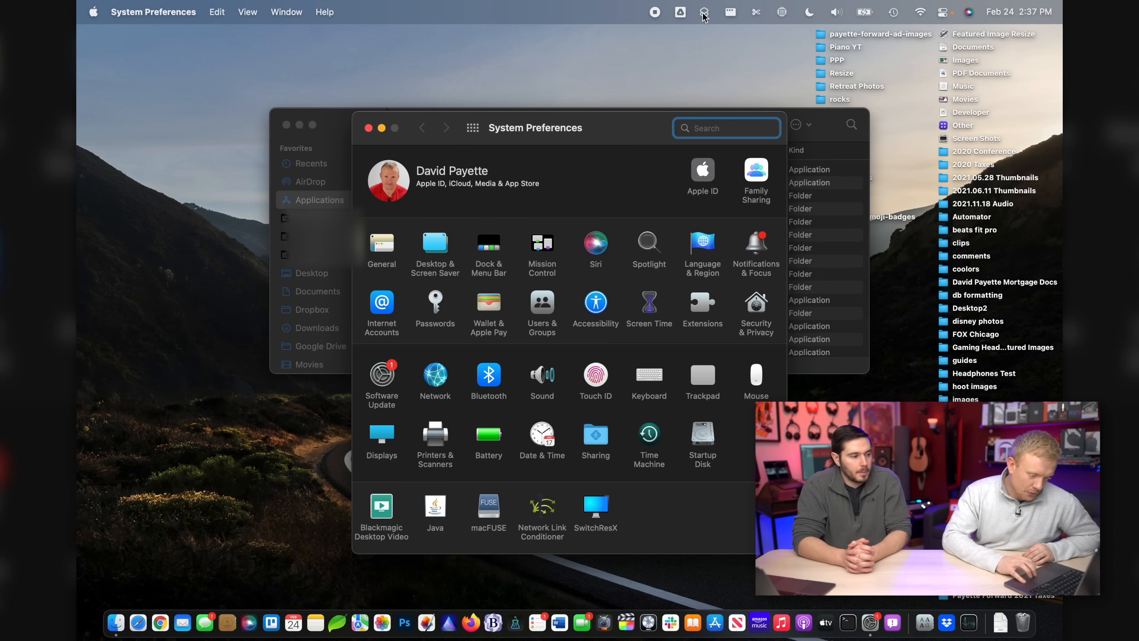
left_click(541, 301)
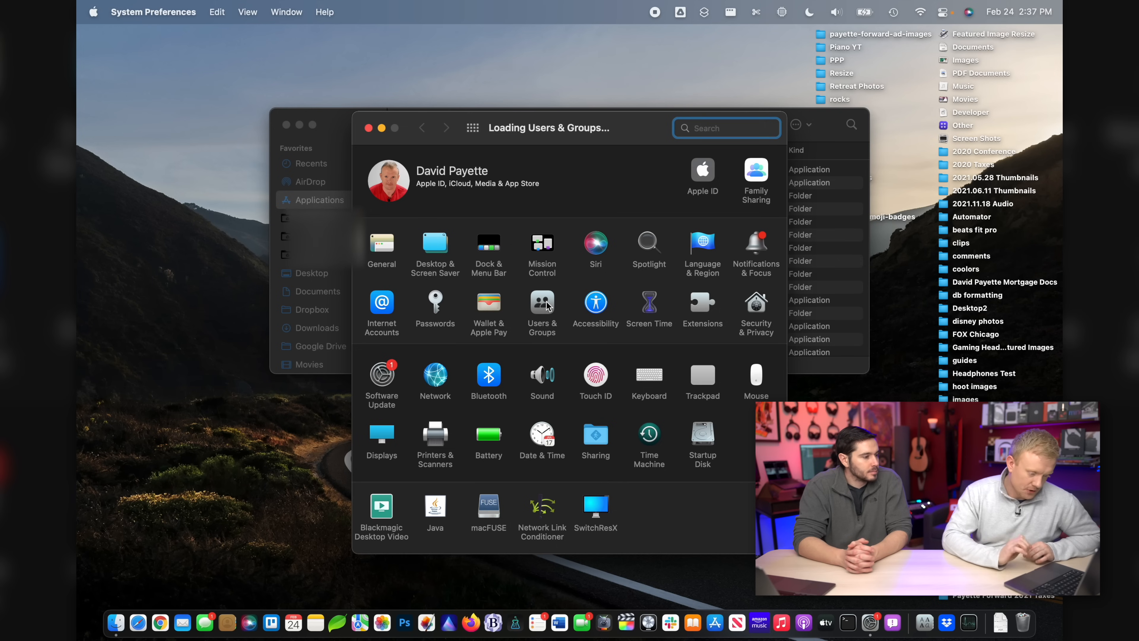
left_click(541, 301)
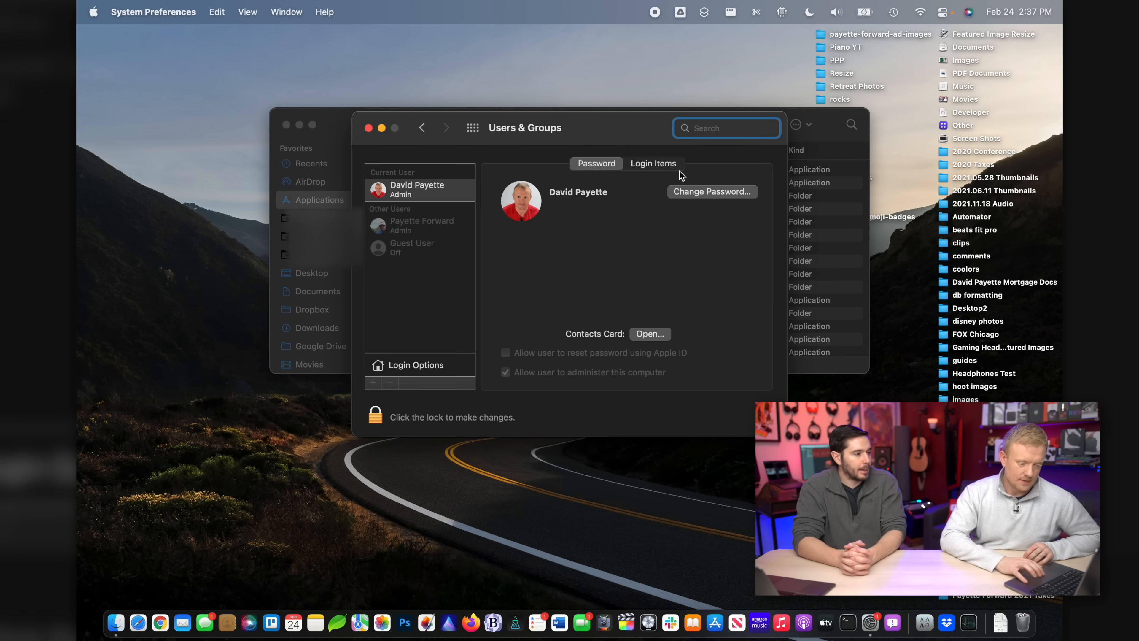
Remove Skype for Business and Android File Transfer Agent from Login Items, then quit System Preferences
left_click(653, 162)
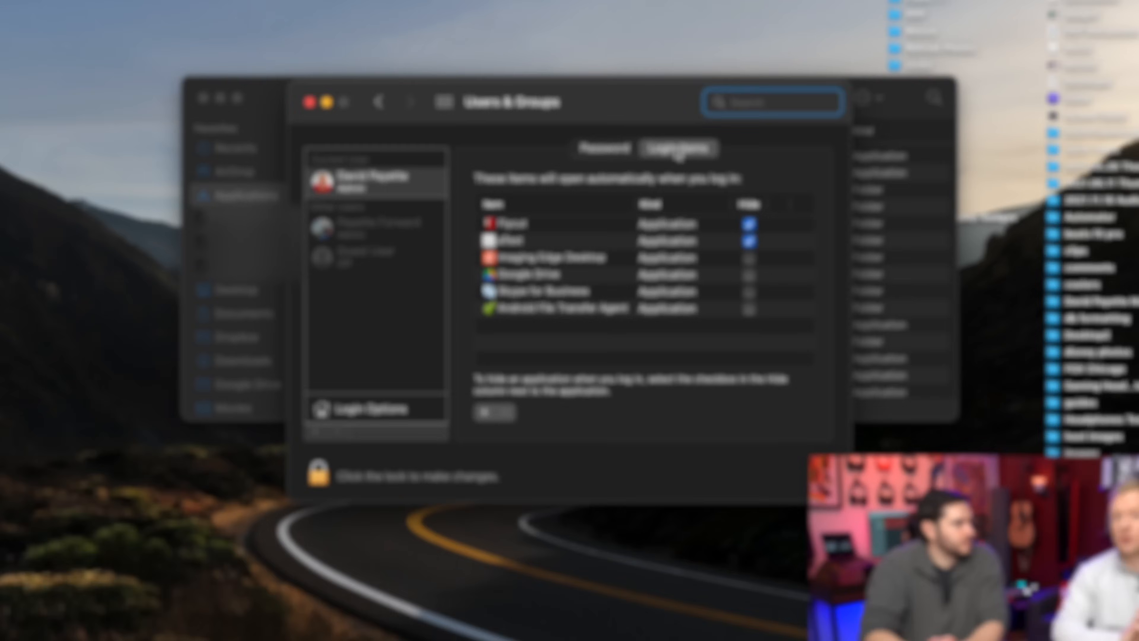
left_click(523, 326)
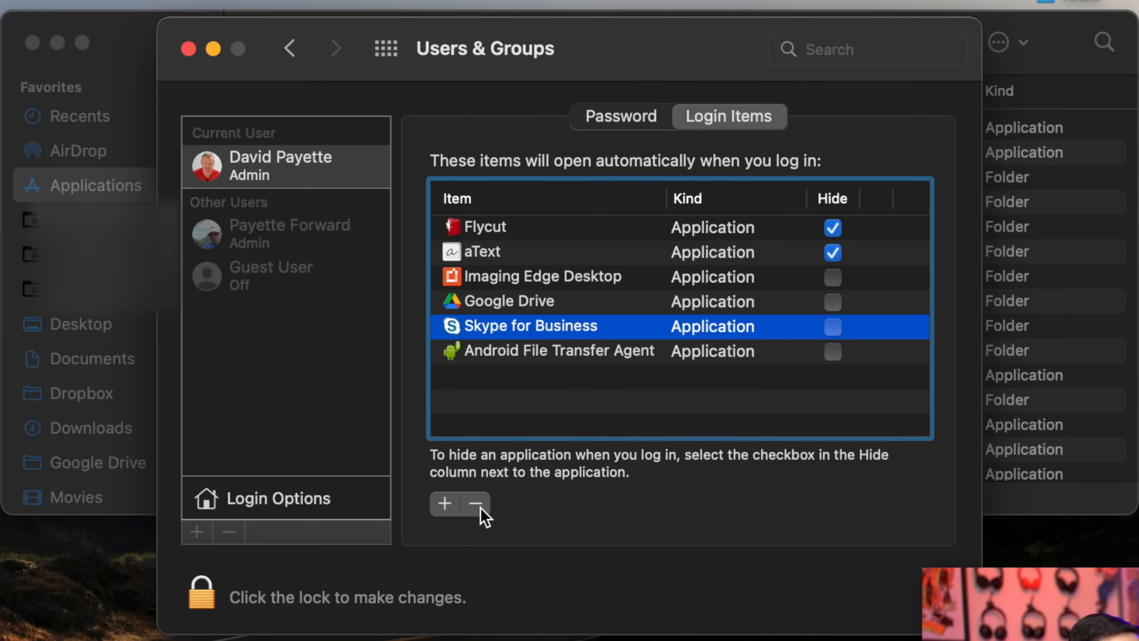
left_click(478, 503)
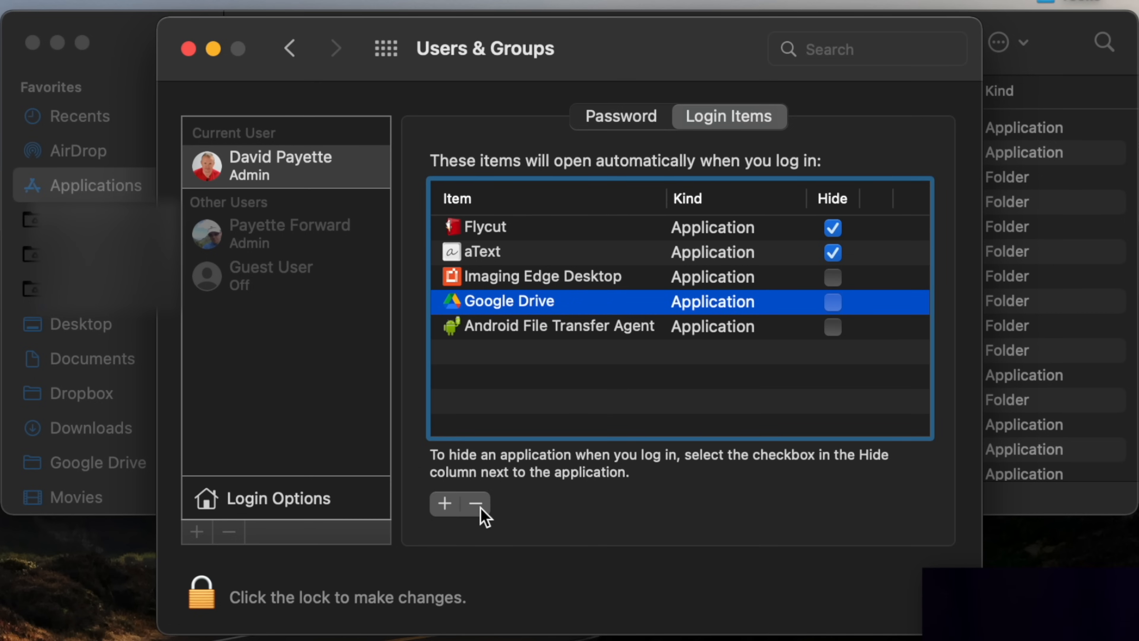
left_click(833, 253)
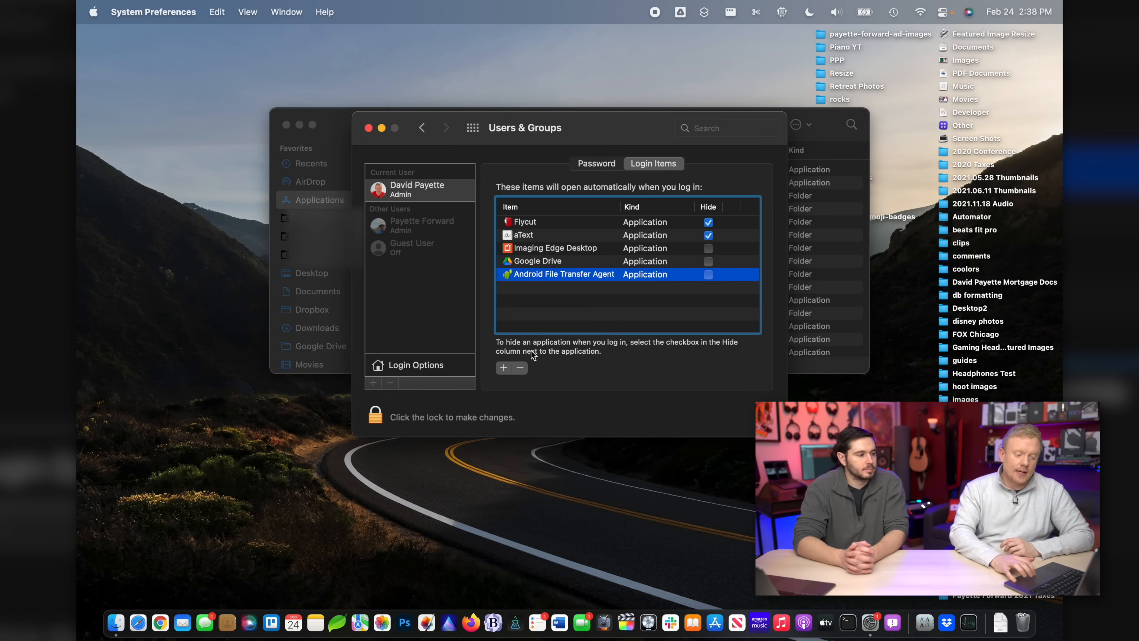
left_click(520, 368)
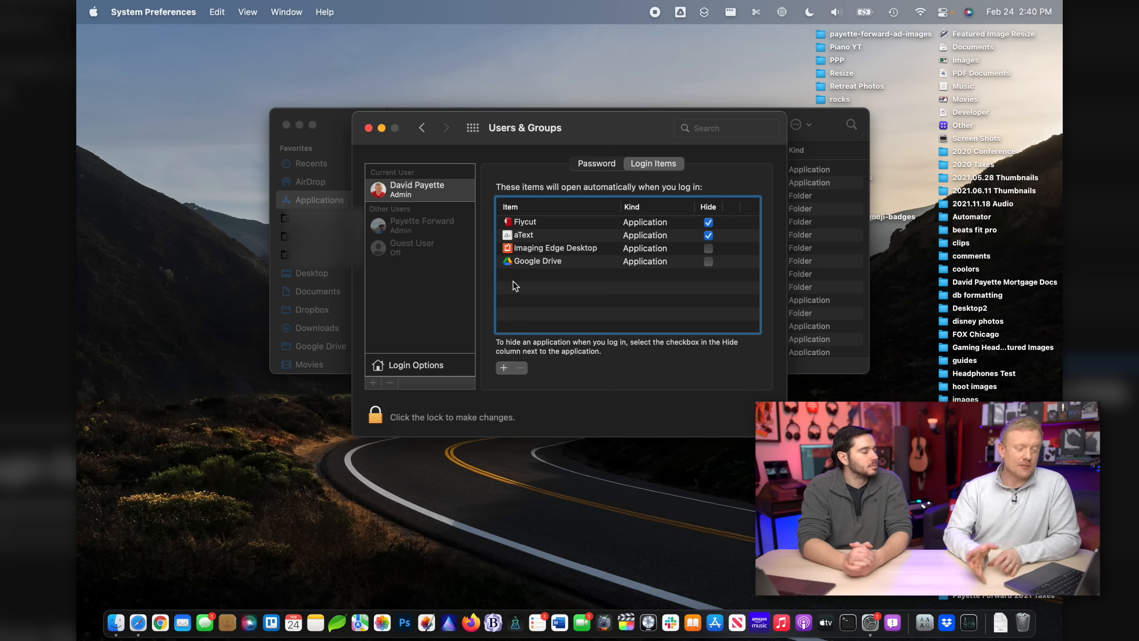
key("cmd+q")
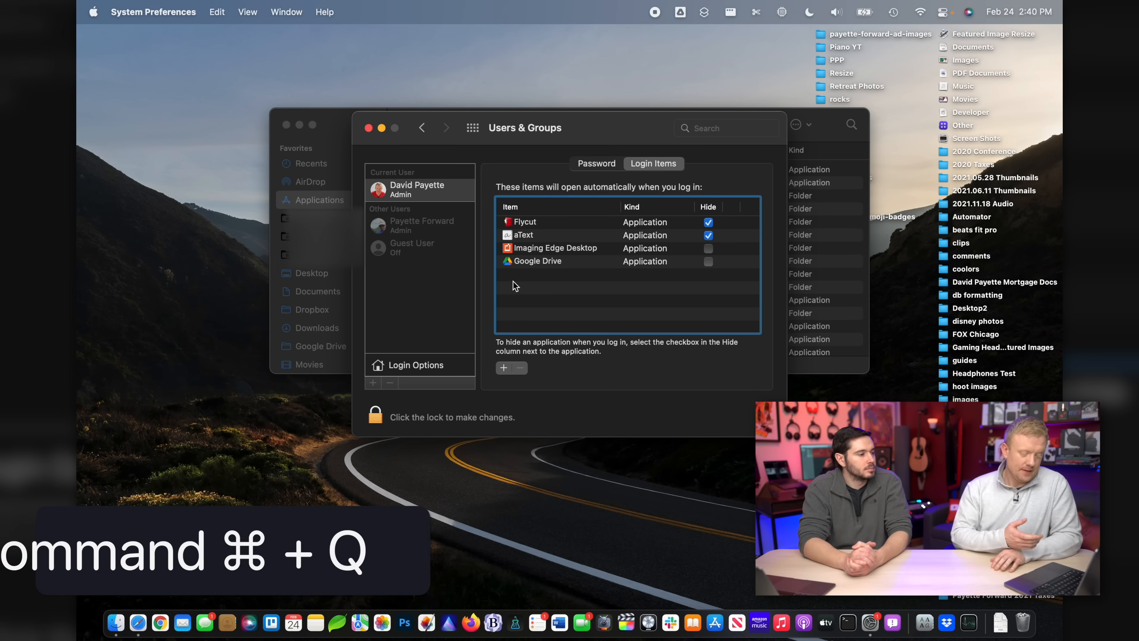
Quit System Preferences with Command+Q so Safari's Google page comes forward
key("cmd+q")
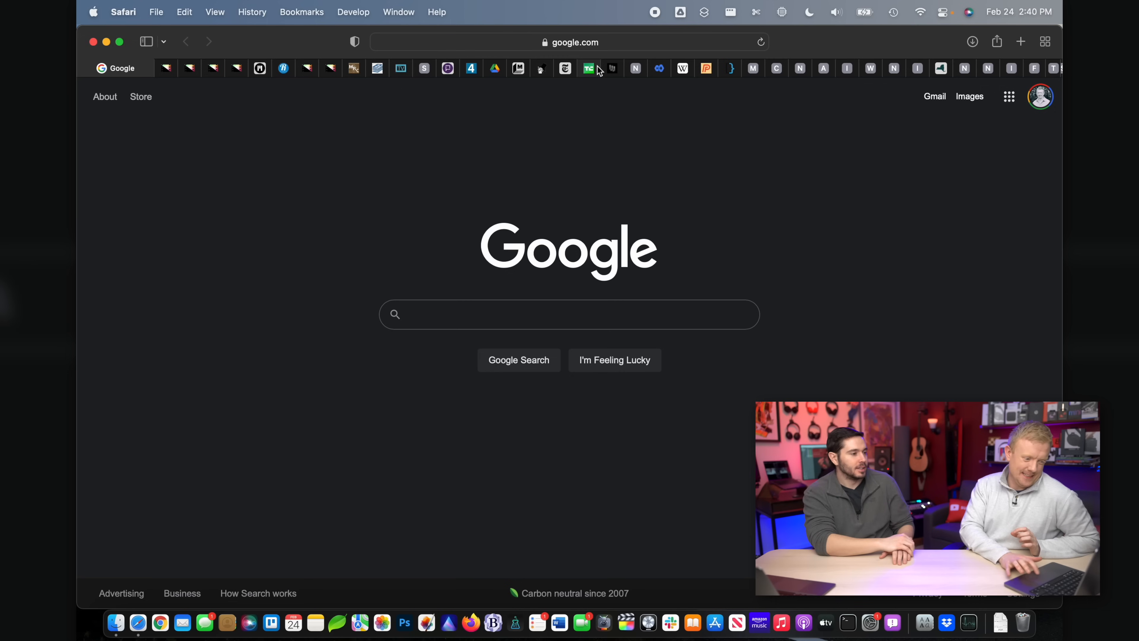
mouse_move(224, 256)
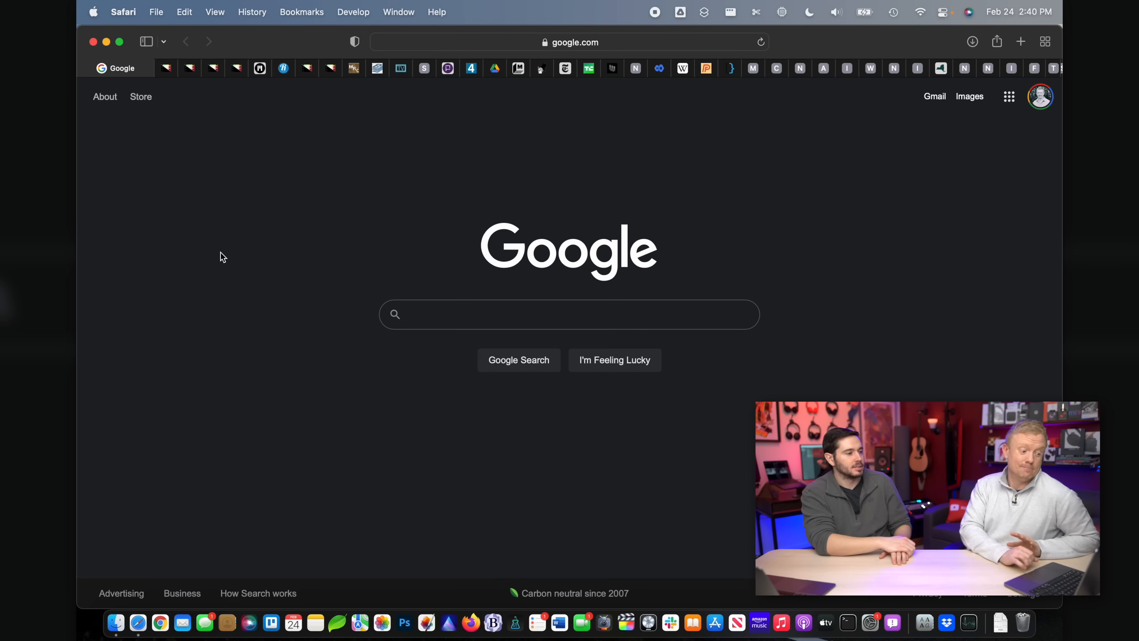
key("cmd+space")
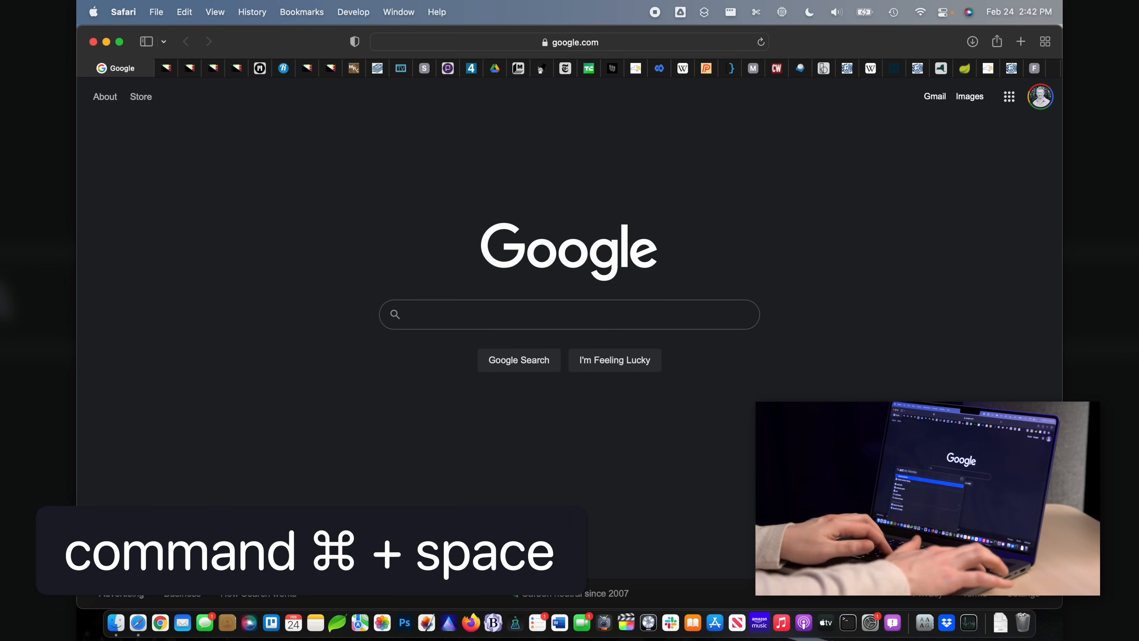
key("cmd+space")
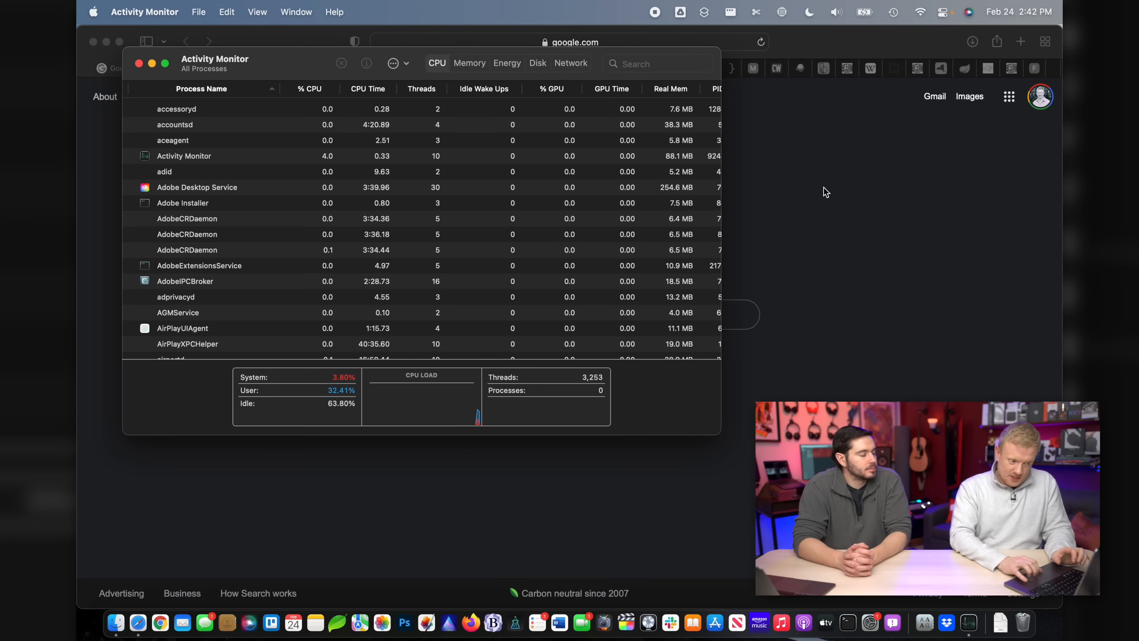
Scroll the process list to Safari's per-website rows, then close a Safari page
scroll("down", 3)
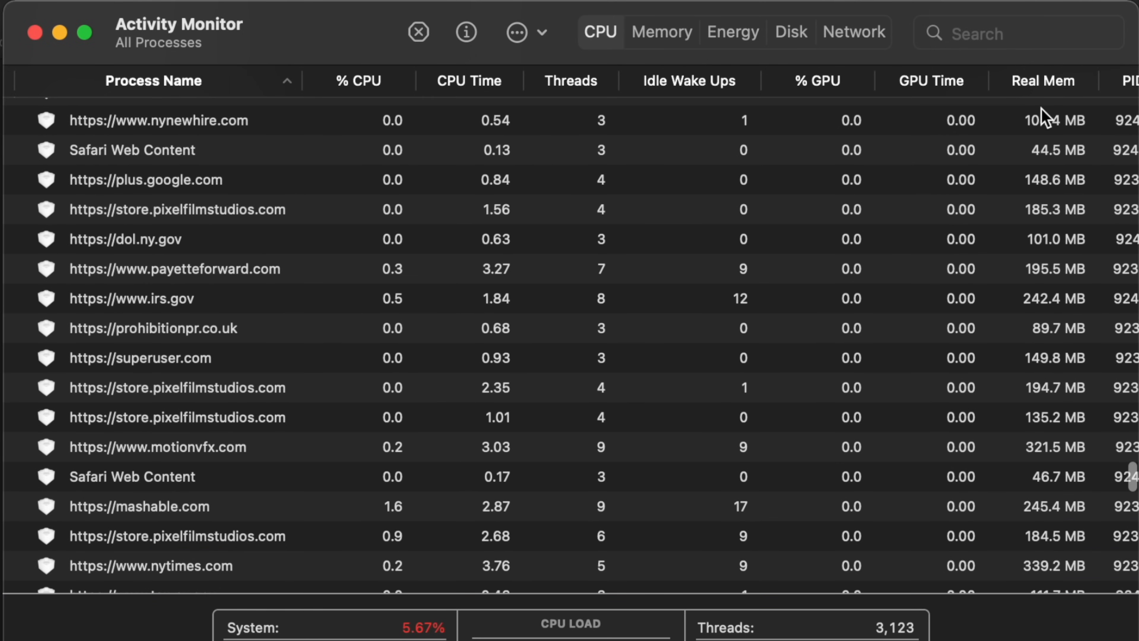
key("cmd+w")
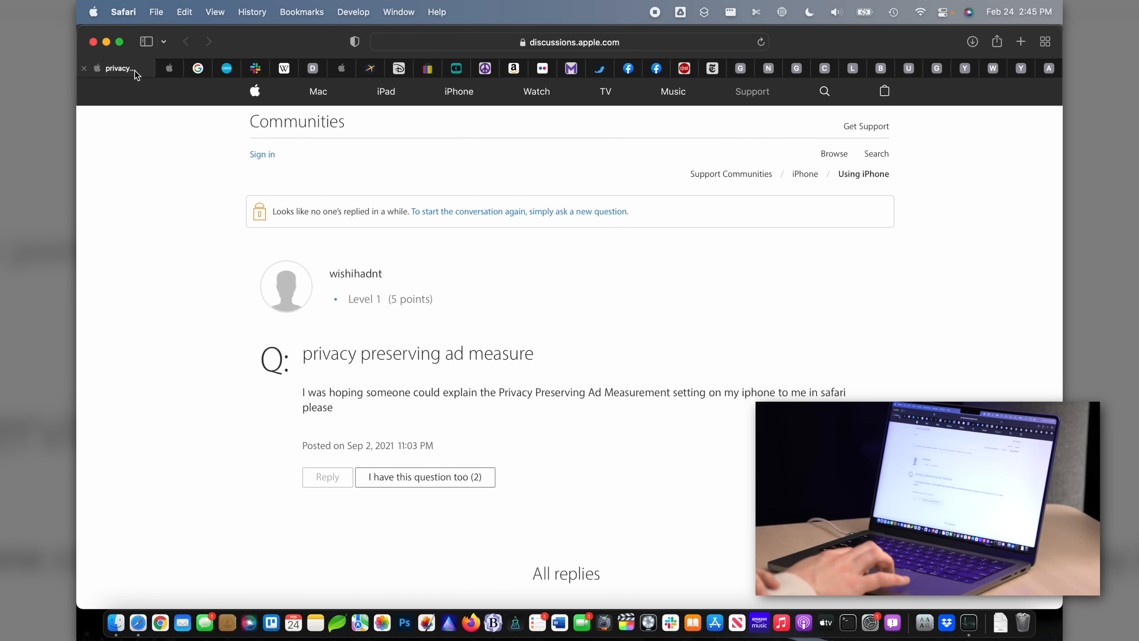
Close all Safari tabs except the current Apple Communities page
right_click(116, 67)
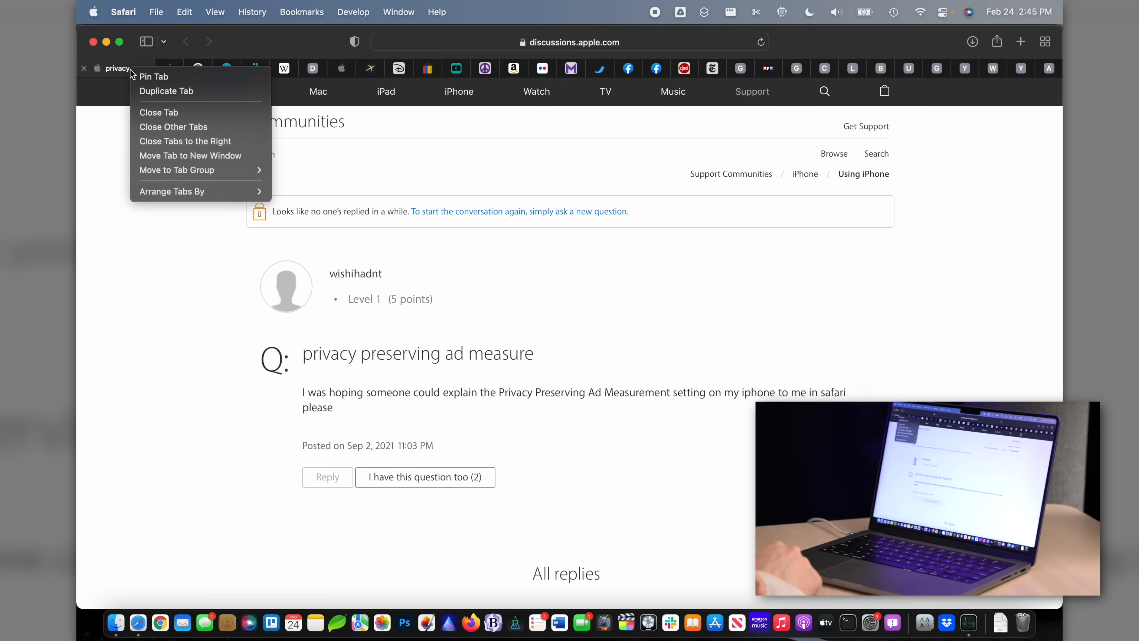
mouse_move(196, 127)
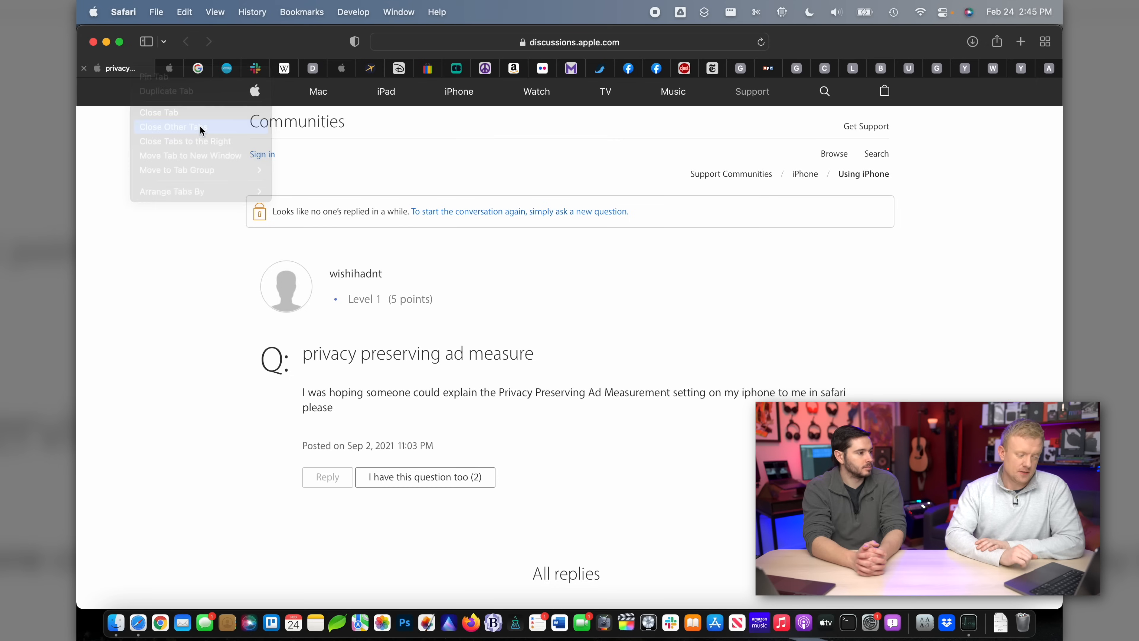
left_click(178, 127)
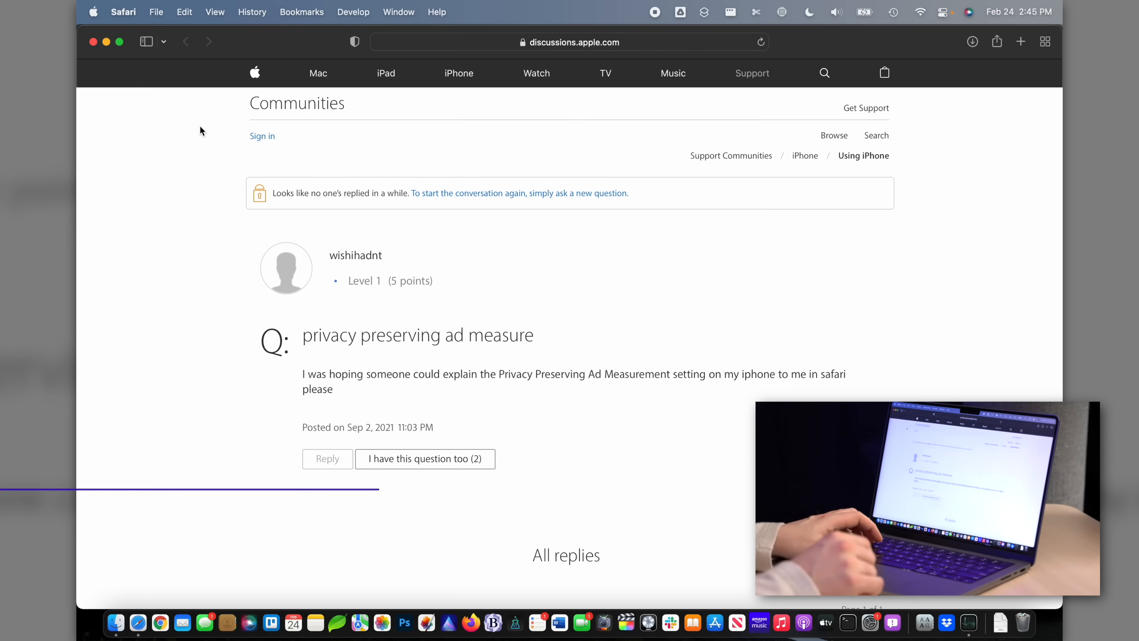
Quit Safari and Activity Monitor, leaving Finder's Applications folder showing
key("cmd+q")
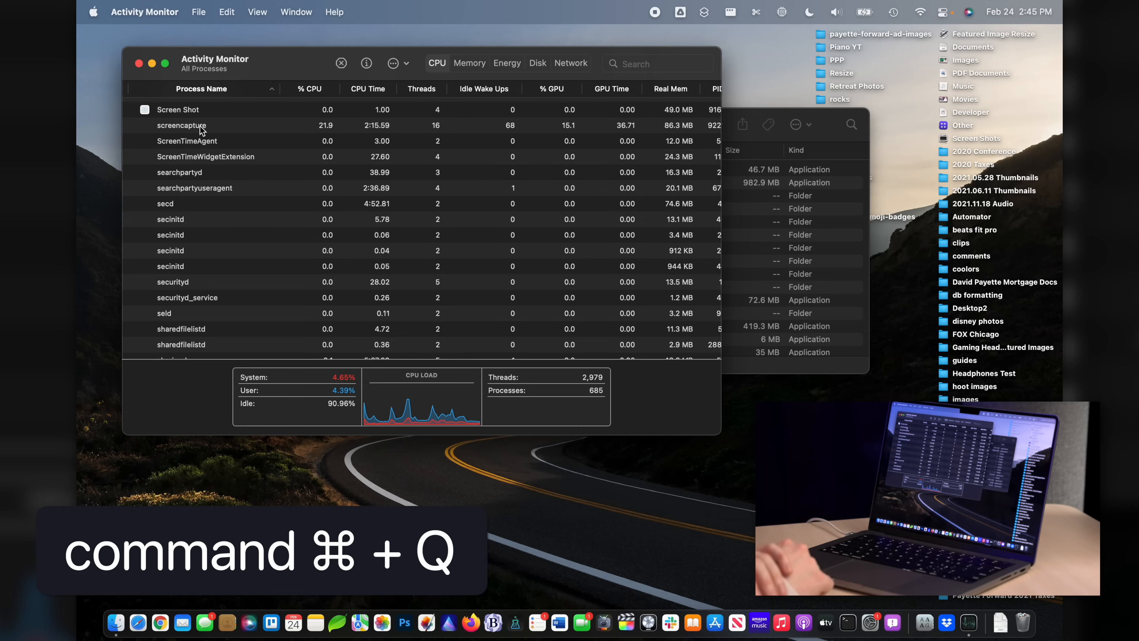
key("cmd+q")
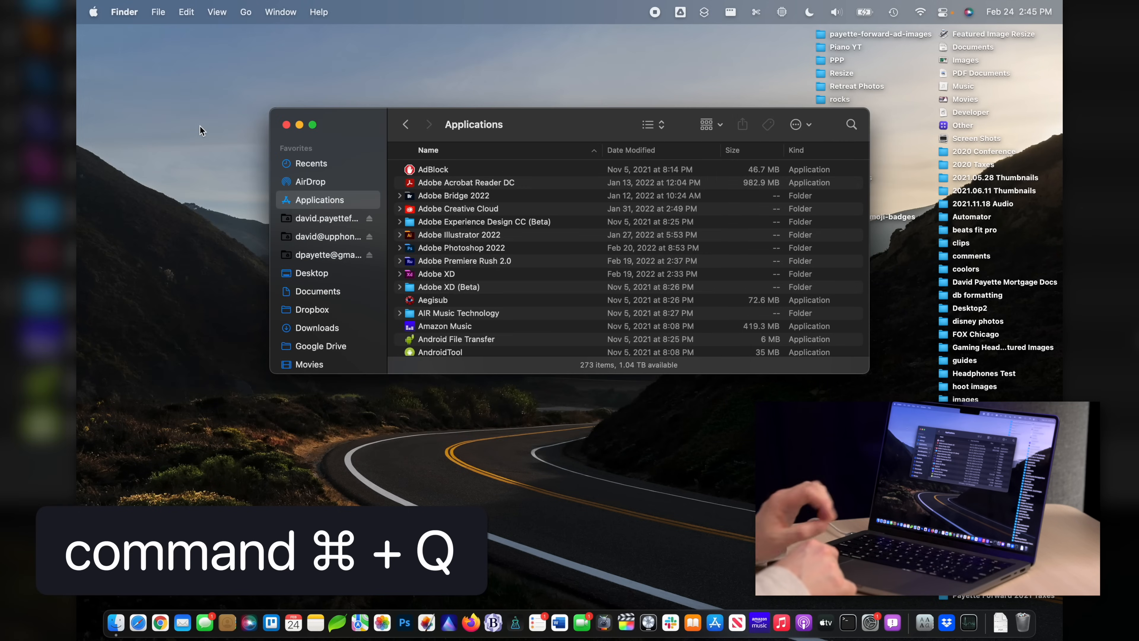
key("cmd+q")
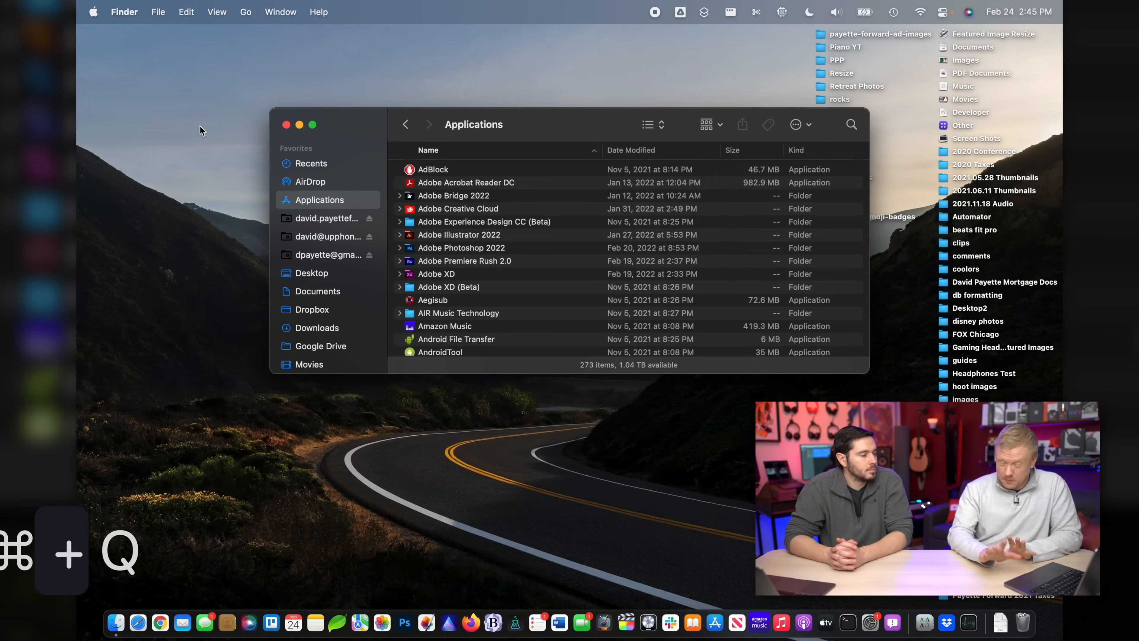
Open App Store from the Apple menu and view the Updates list (BBEdit, Monosnap, Evernote)
left_click(93, 12)
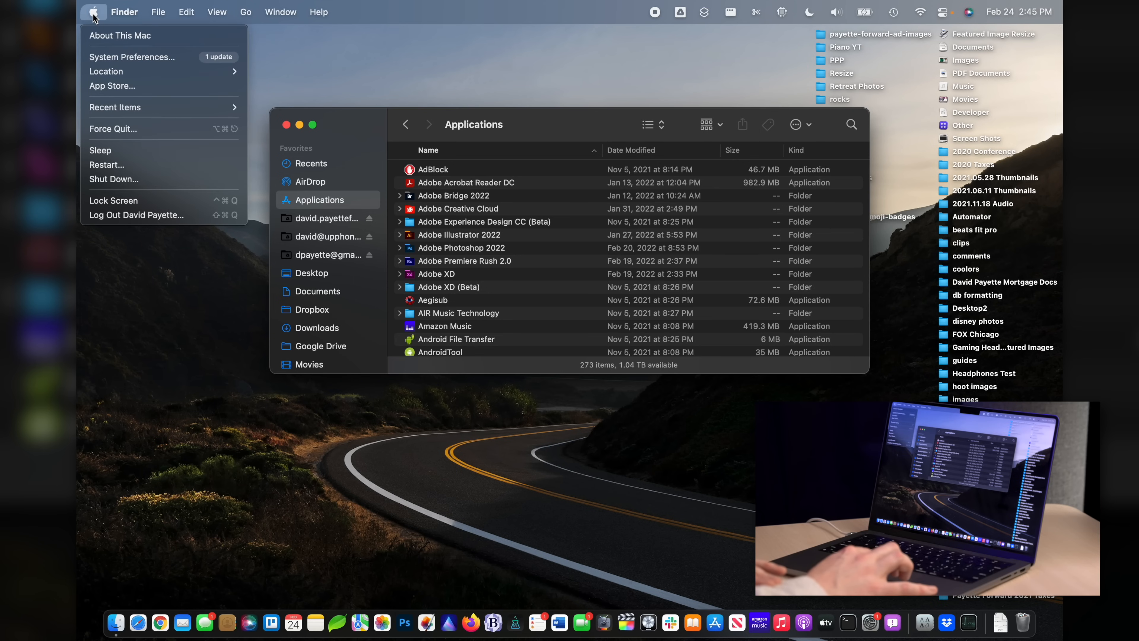
left_click(112, 86)
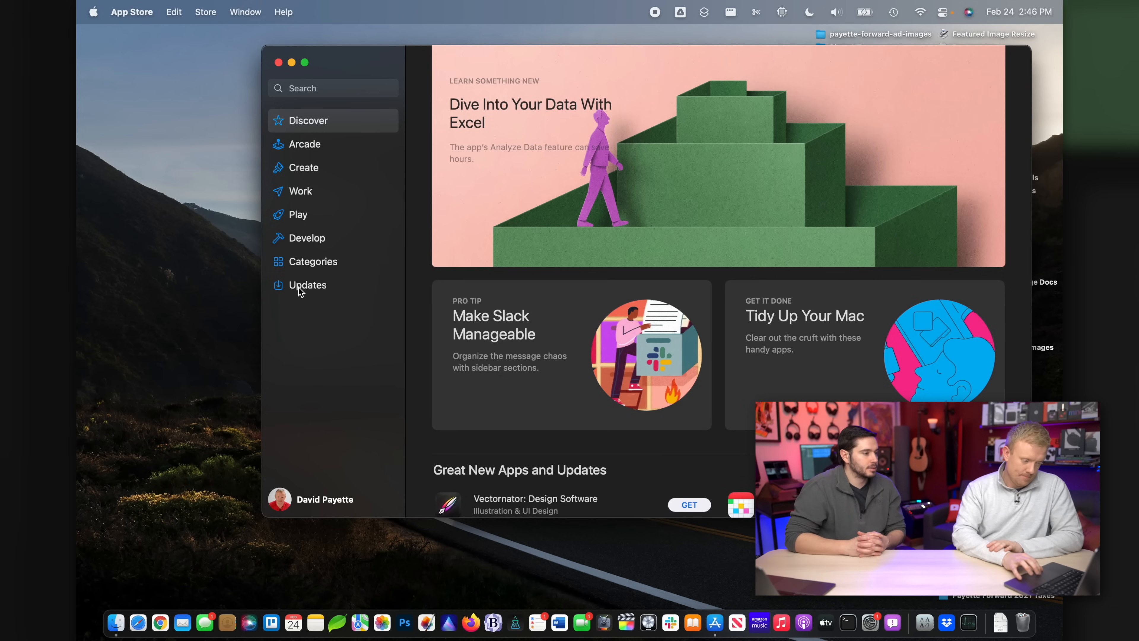
left_click(307, 284)
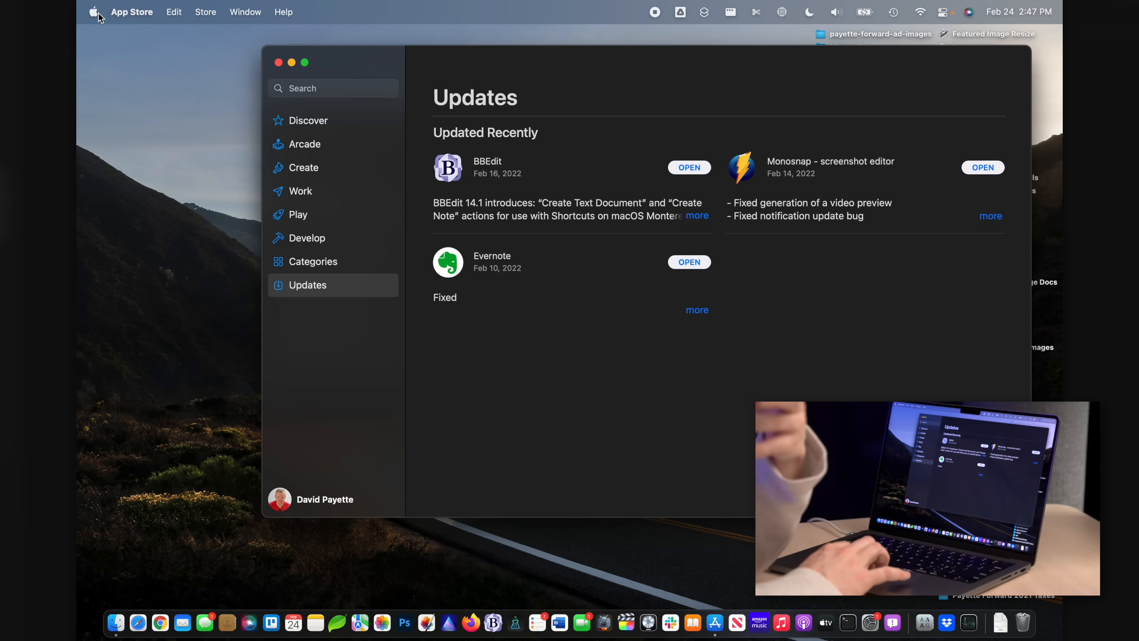
left_click(94, 11)
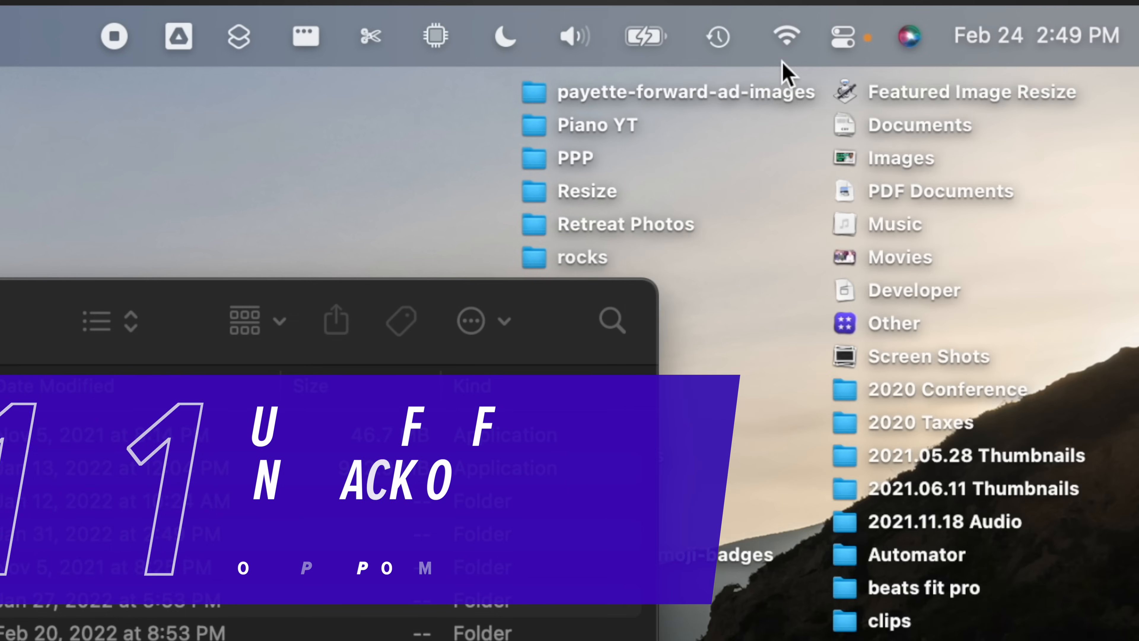
Toggle Wi-Fi off and back on from the menu bar to reconnect to Meowi_5G
left_click(785, 36)
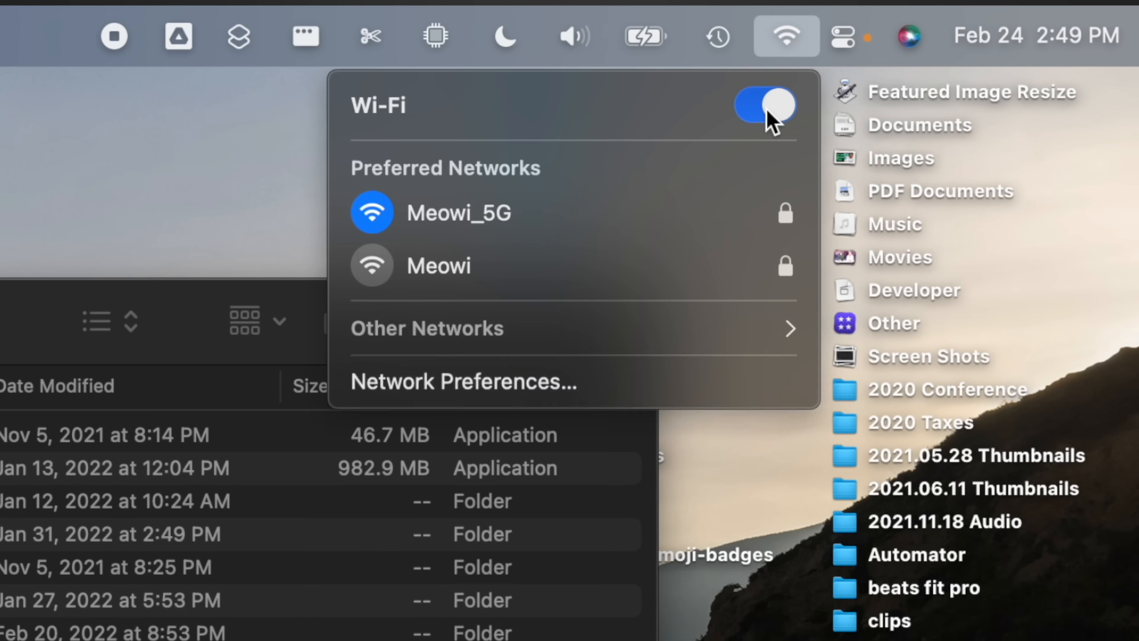
left_click(764, 104)
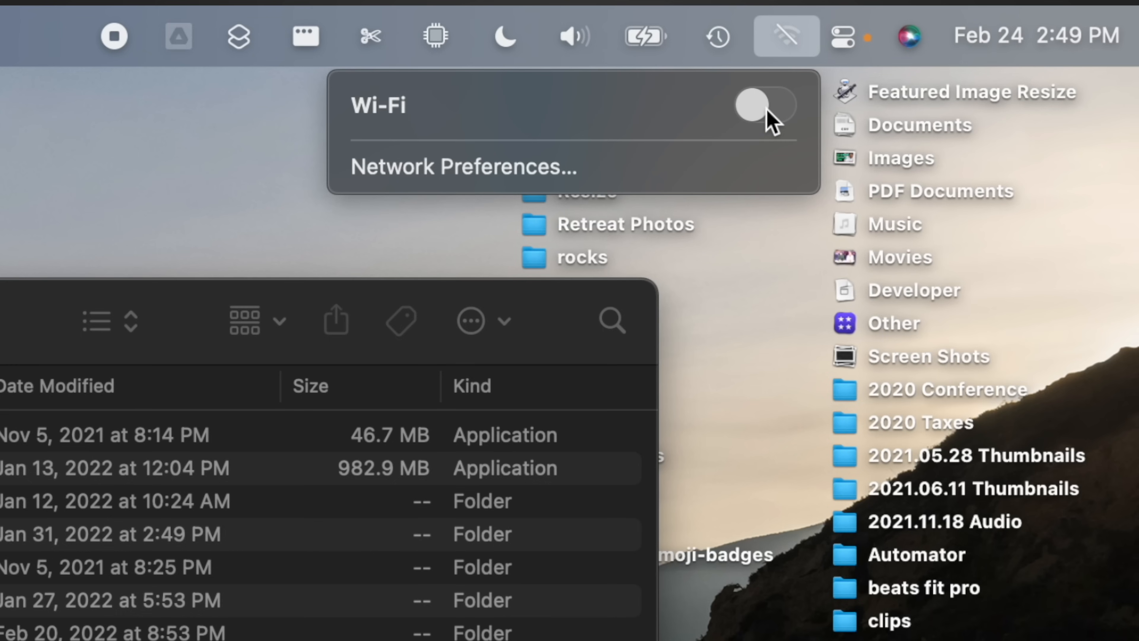
left_click(764, 106)
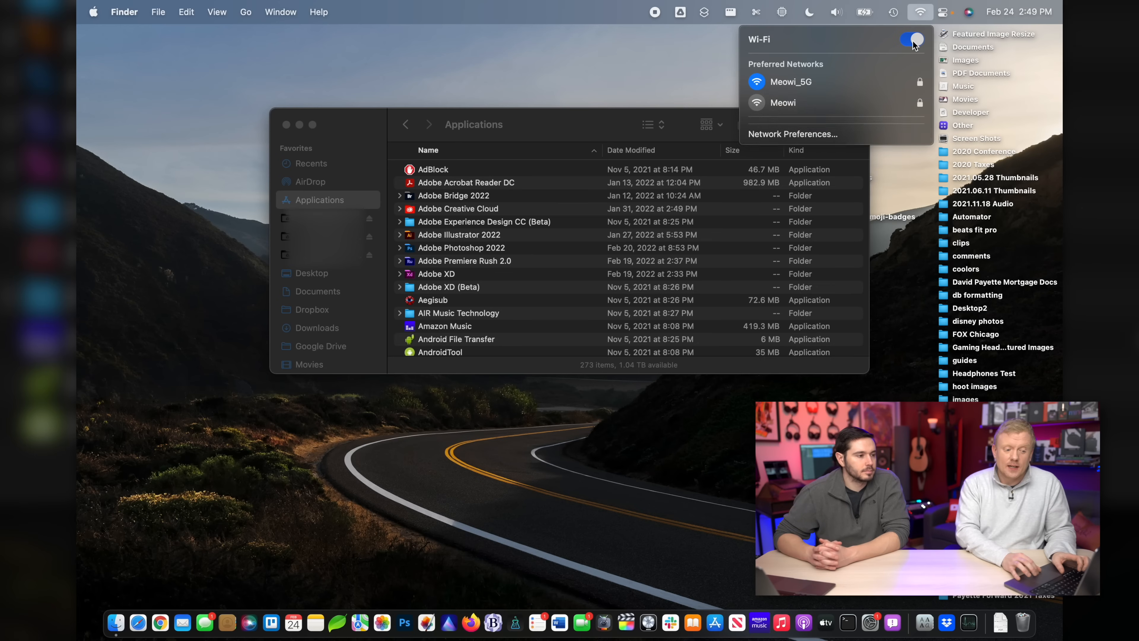
left_click(913, 40)
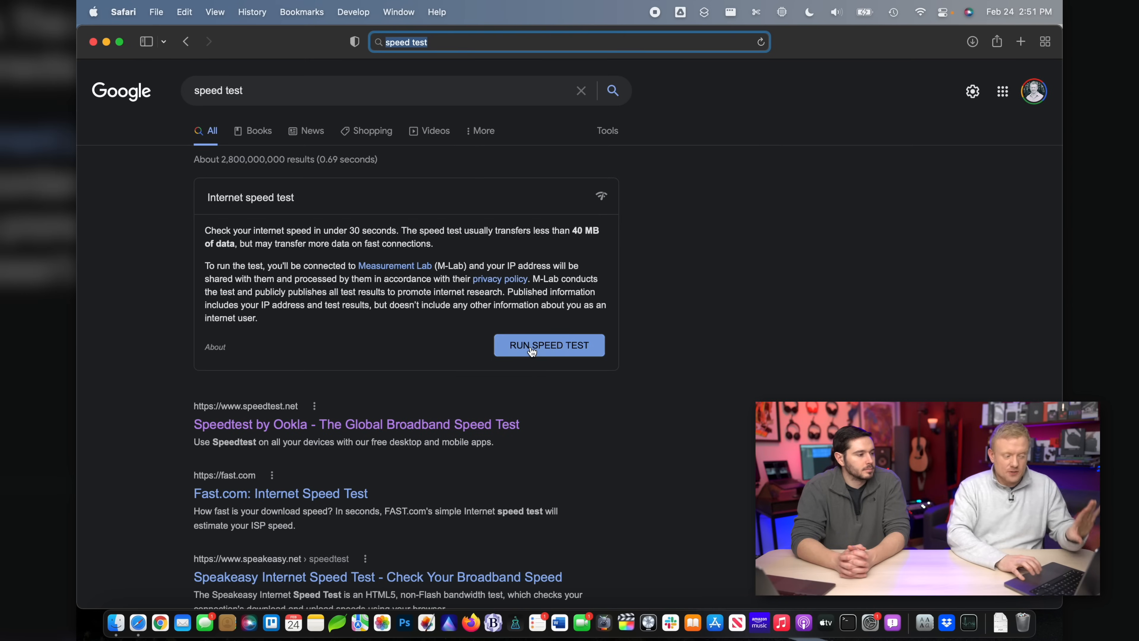
left_click(549, 344)
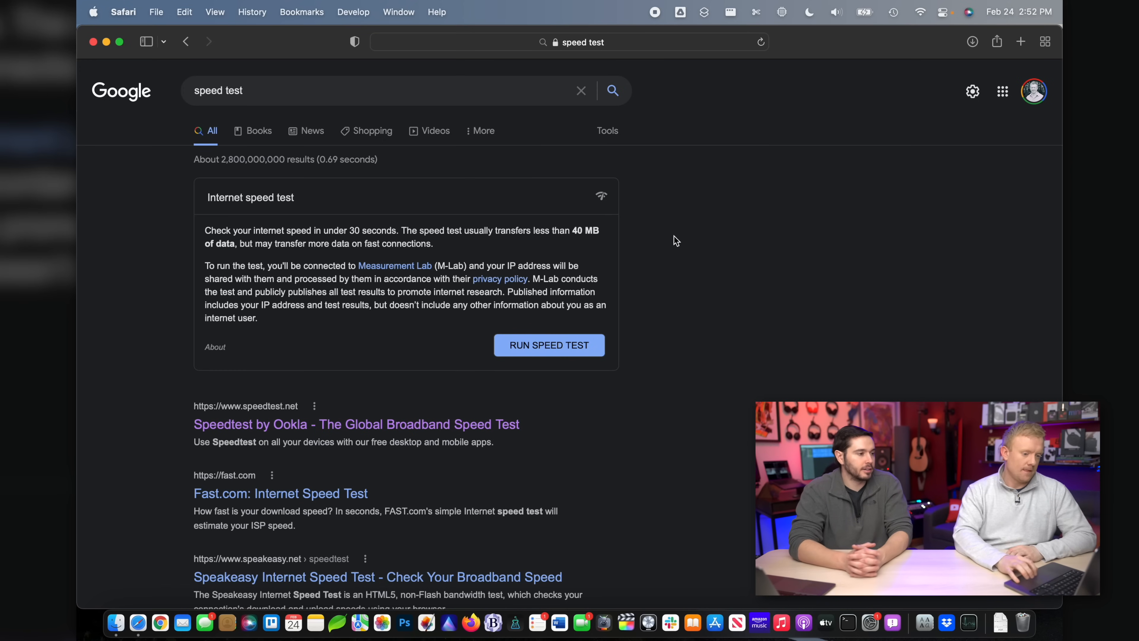
Reach Network Preferences' Advanced Wi-Fi pane listing remembered networks
left_click(920, 12)
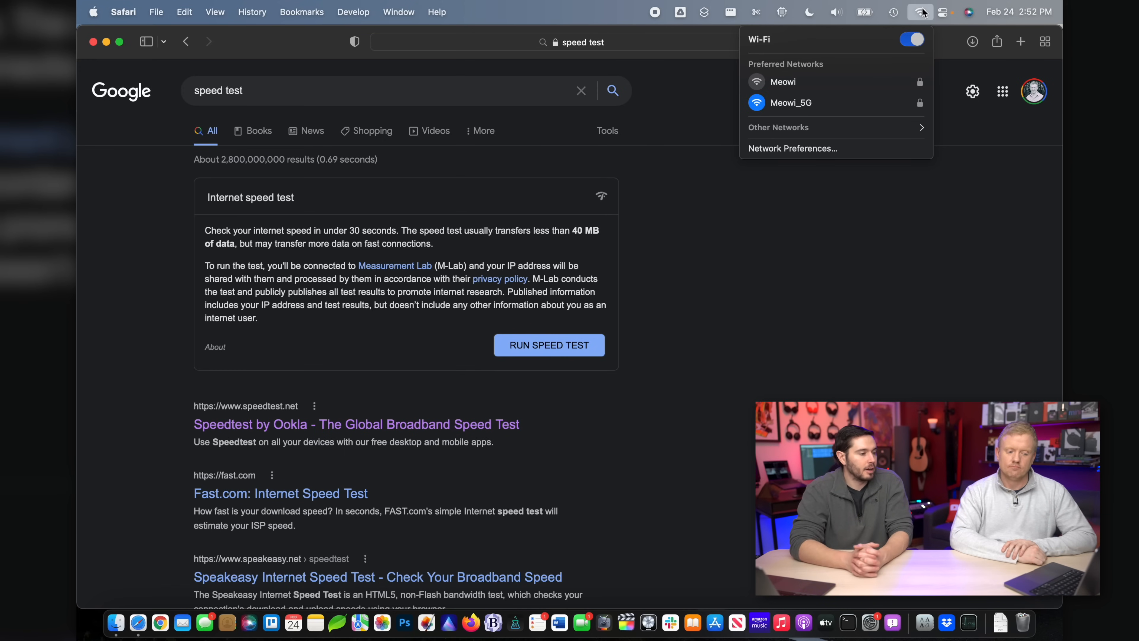
left_click(792, 148)
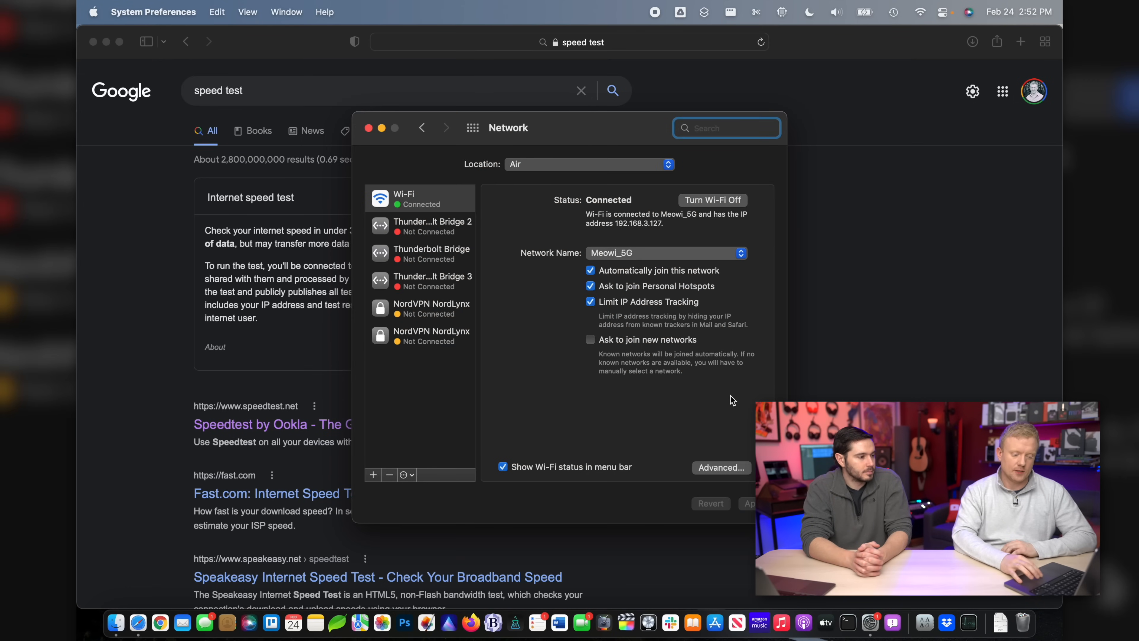
left_click(720, 467)
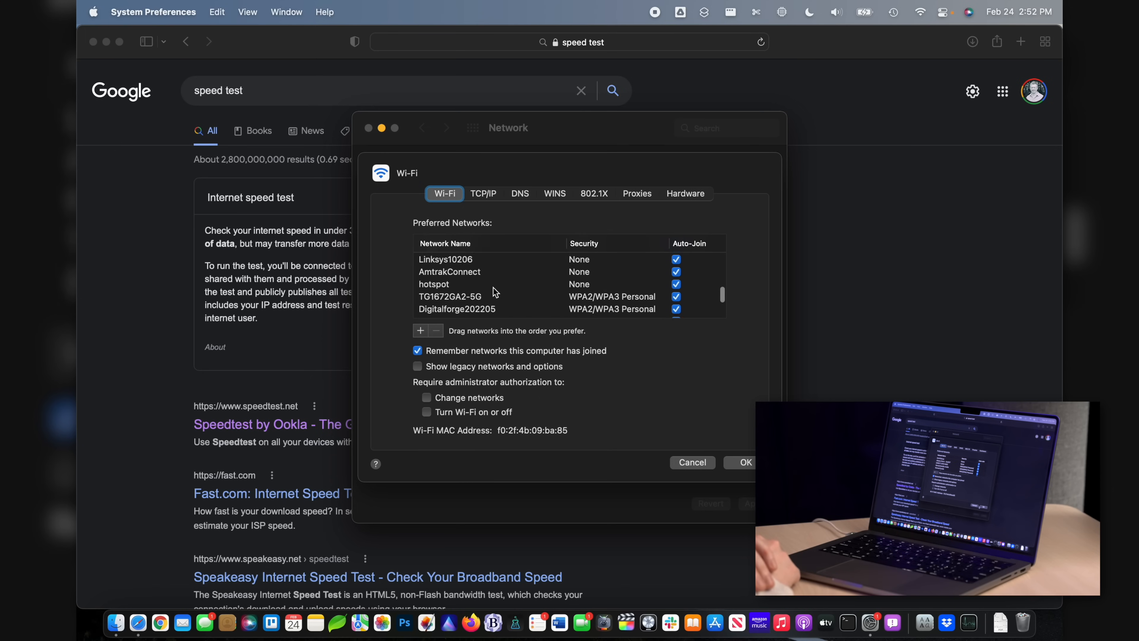
scroll("down", 3)
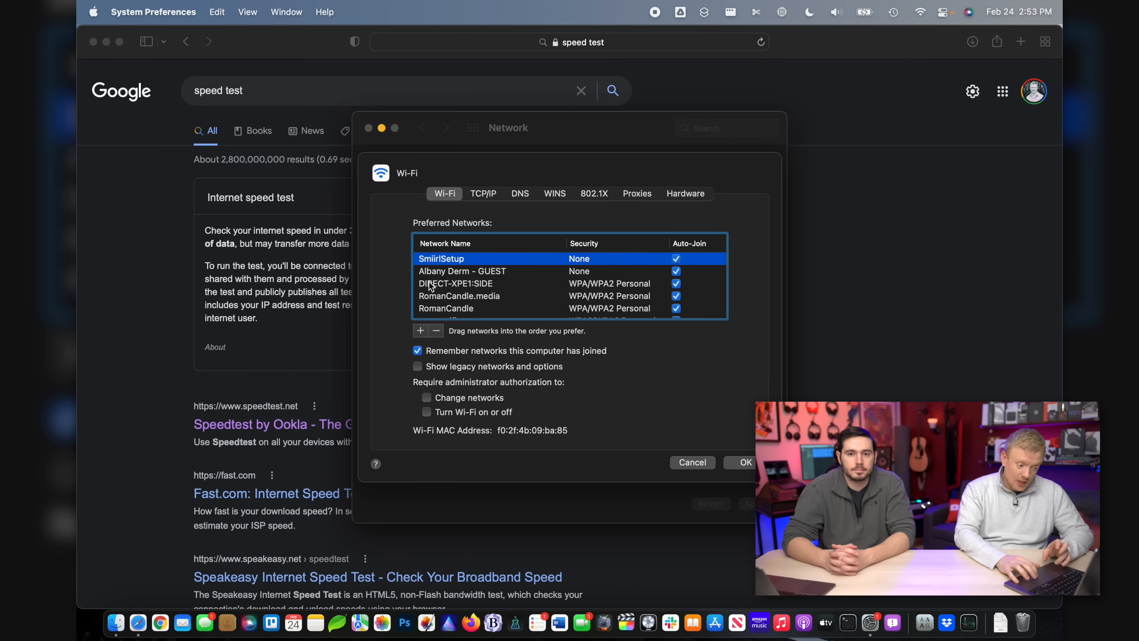
Review remembered networks such as DIRECT-XPE1:SIDE and Meowi_5G, then close the list
left_click(456, 284)
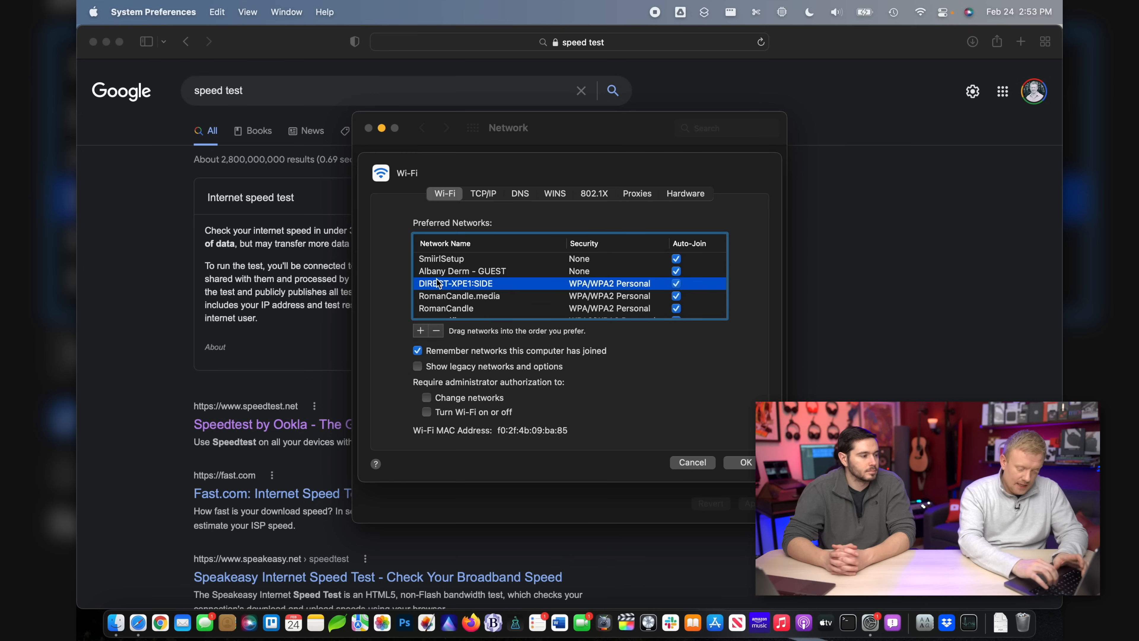
left_click(918, 13)
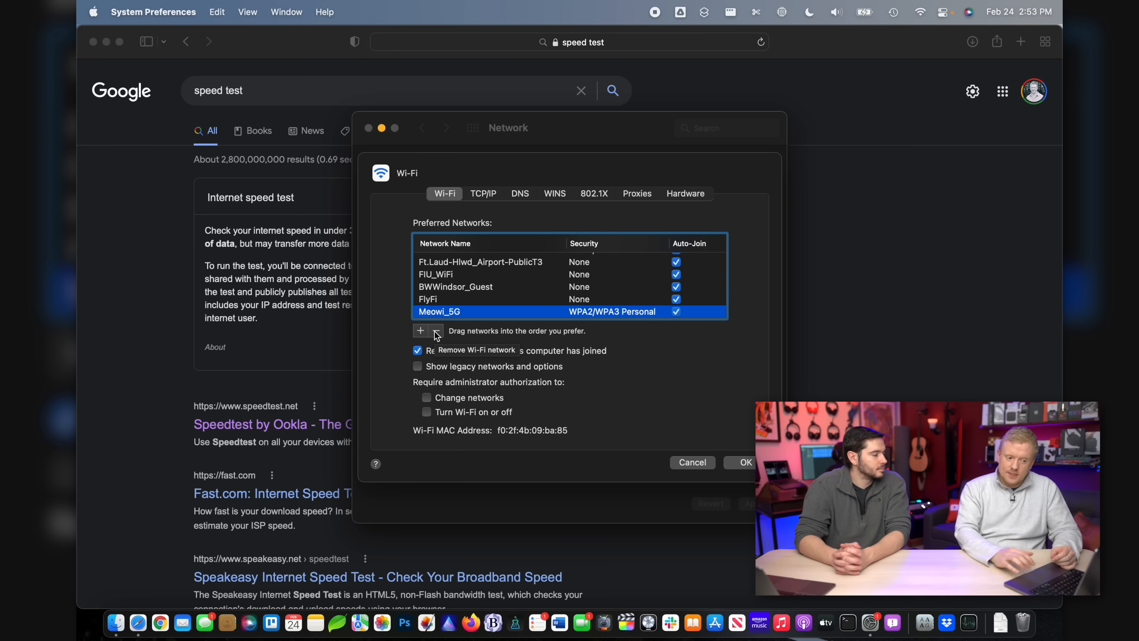
left_click(918, 12)
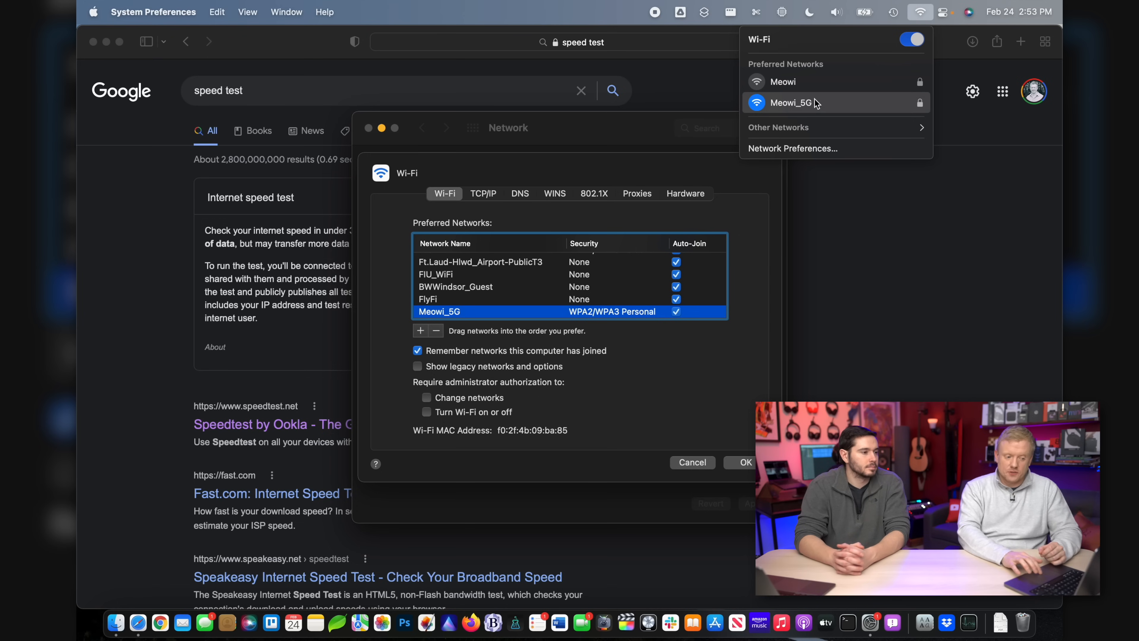
left_click(658, 523)
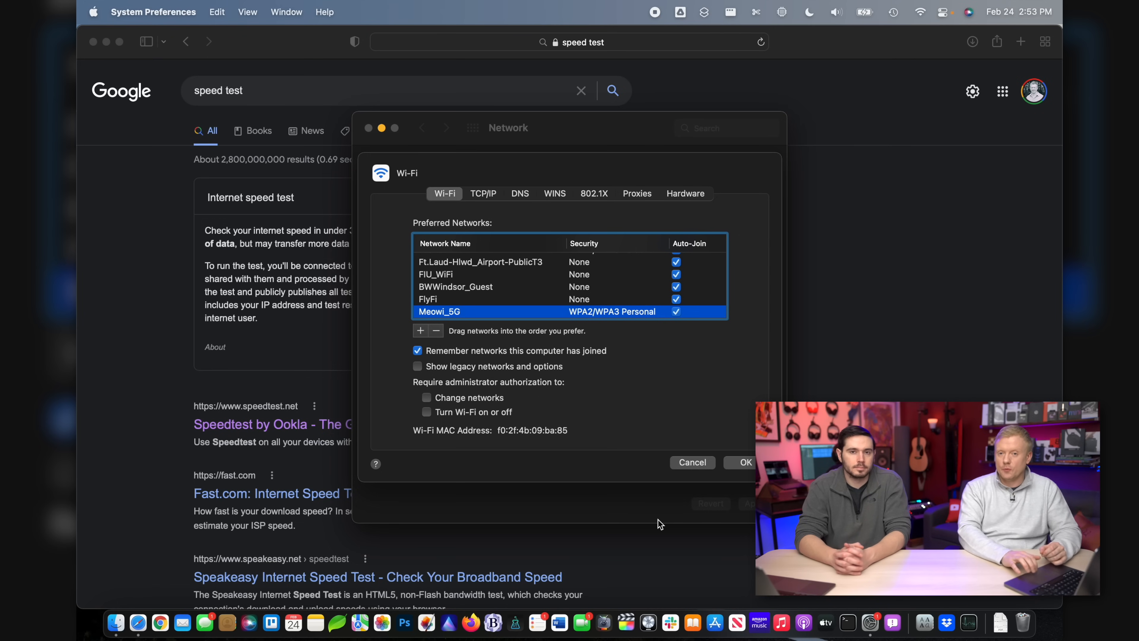